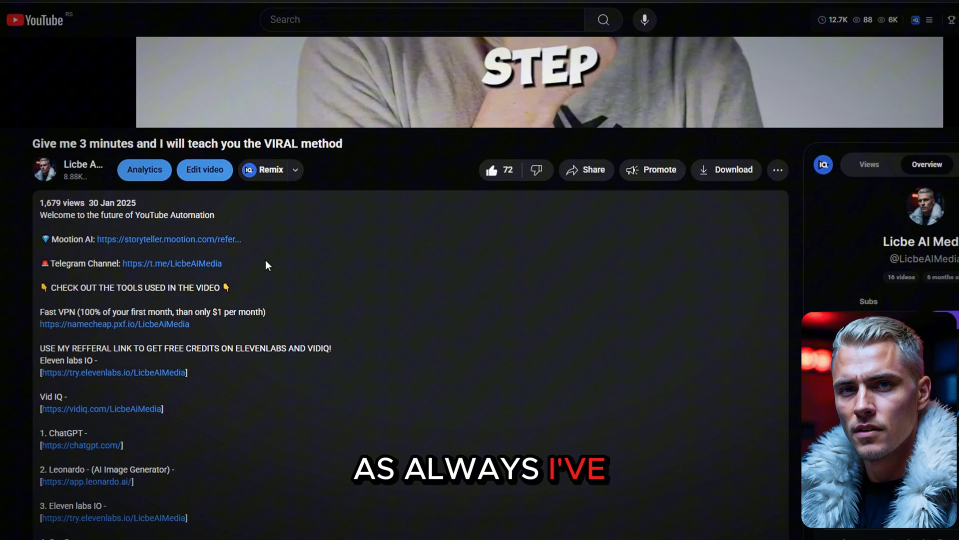
Follow the Mootion AI link and review the subscription plans, including the 300-credit free plan.
left_click(169, 240)
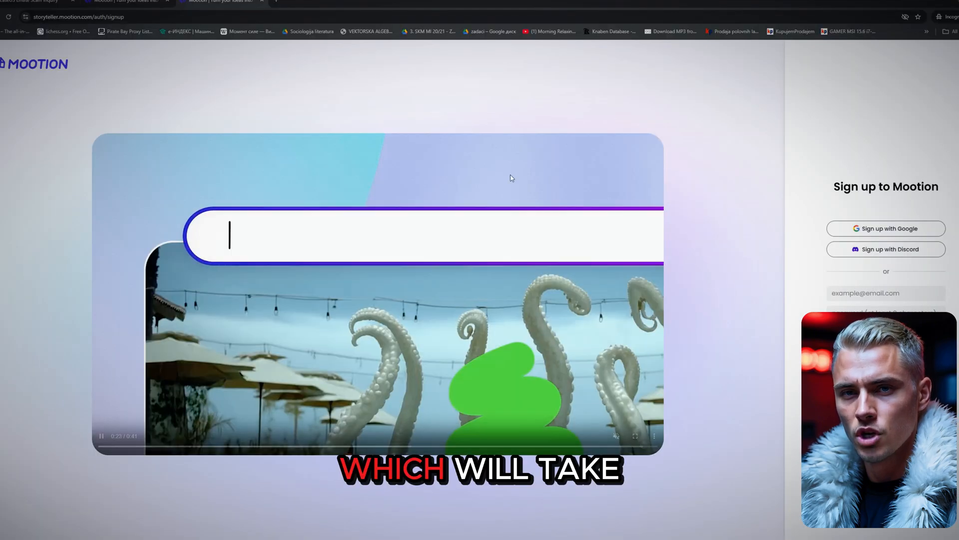
type("remove the two chairs, change the woman to a man with sungla")
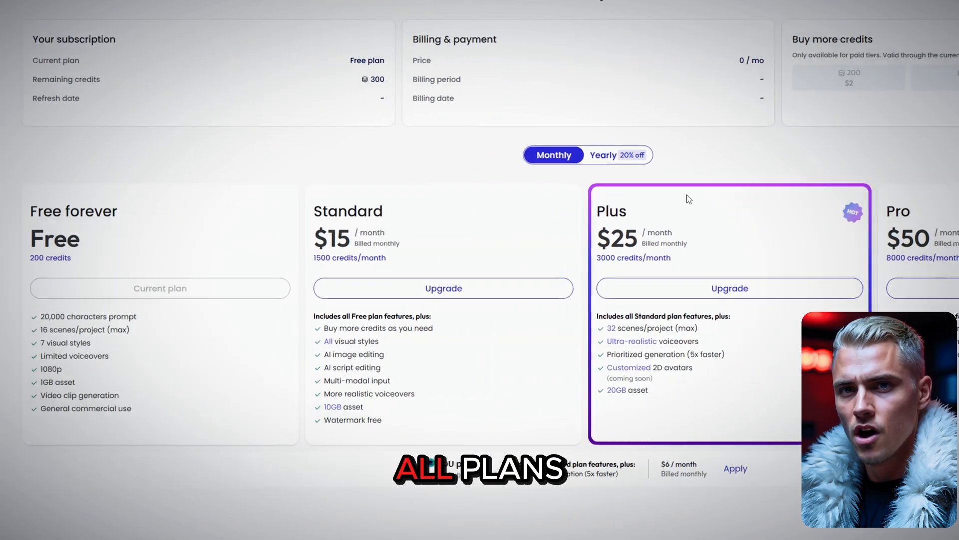
scroll("down", 3)
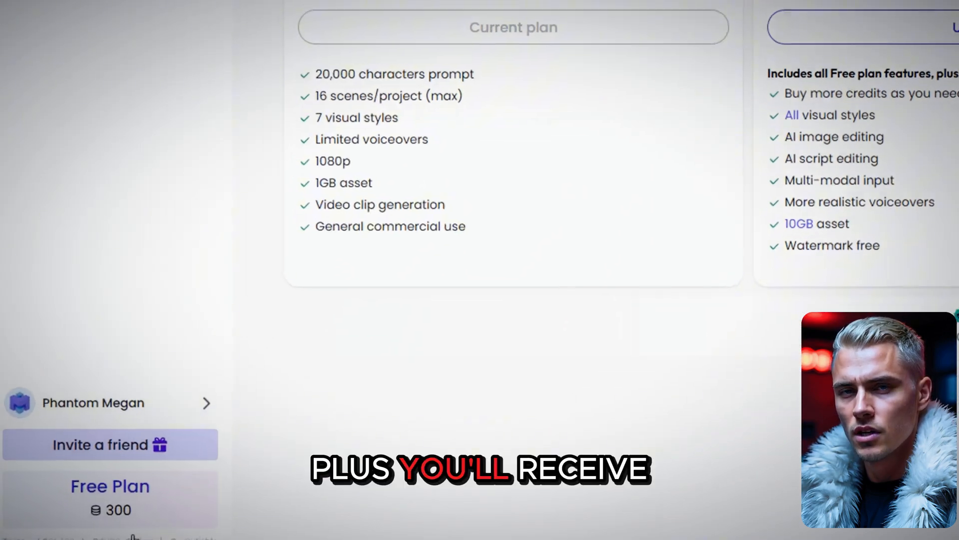
scroll("down", 3)
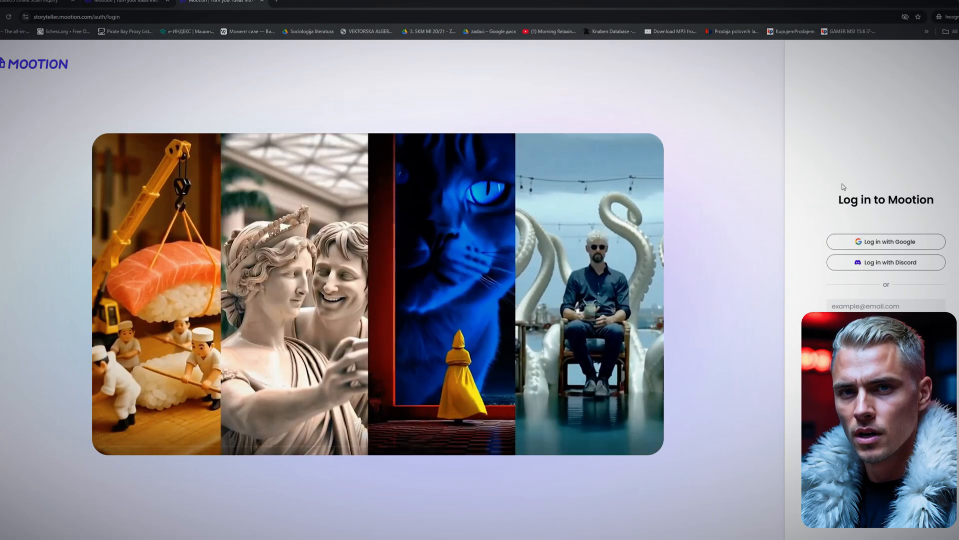
Log in to Mootion and filter story templates by Kids, Education, then All.
left_click(885, 241)
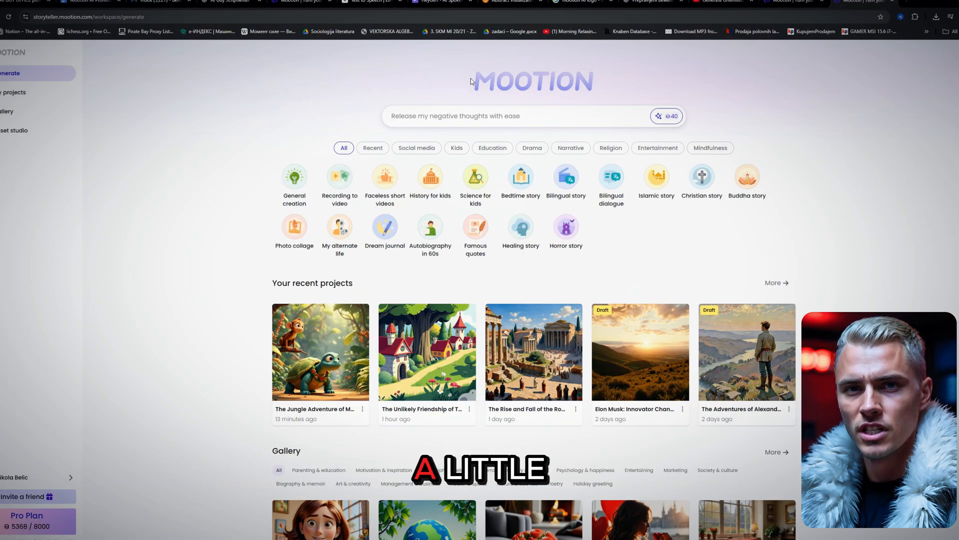
scroll("down", 3)
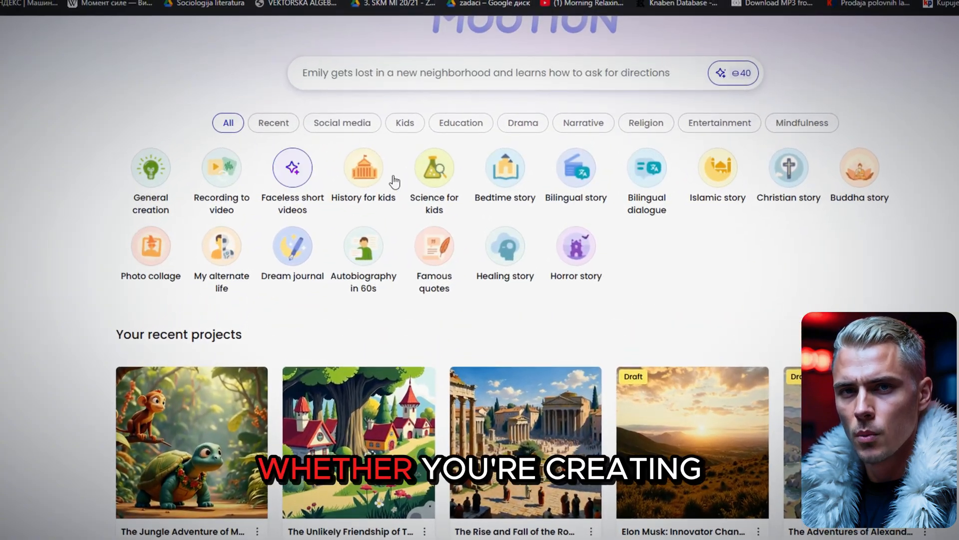
left_click(405, 122)
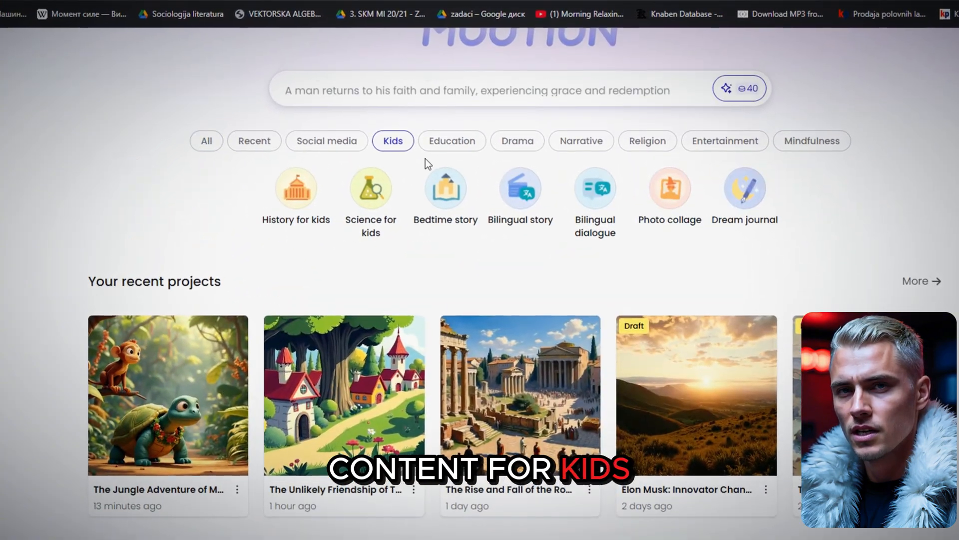
left_click(451, 141)
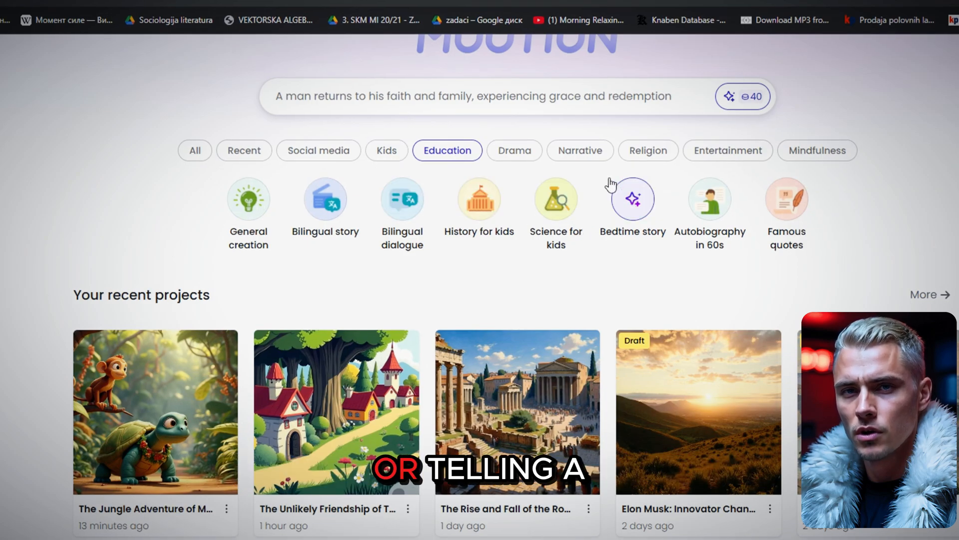
left_click(580, 150)
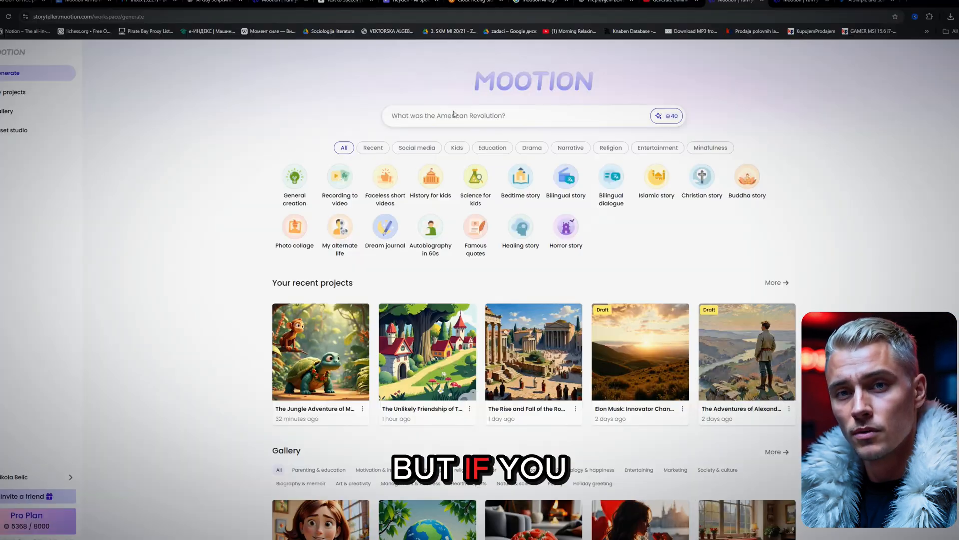
Try a monkey-and-lion story, then start a Faceless short video with the cat-and-rabbit jungle prompt.
type("Animal Adventure Story A Monkey And A Lion")
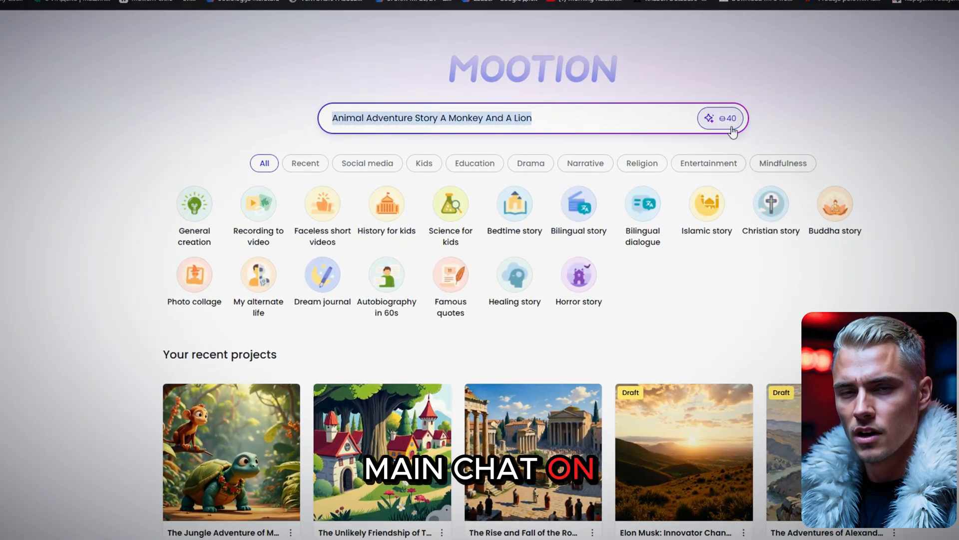
left_click(726, 118)
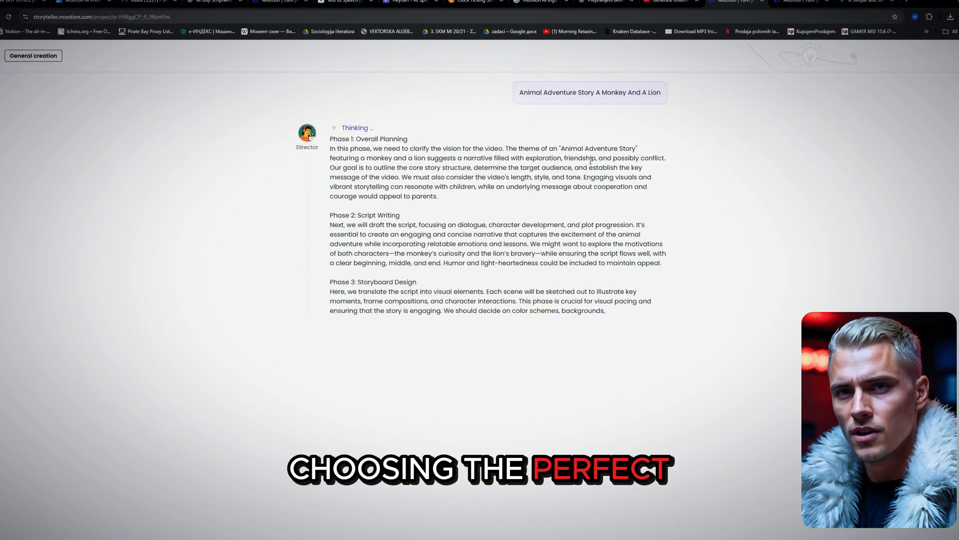
scroll("down", 3)
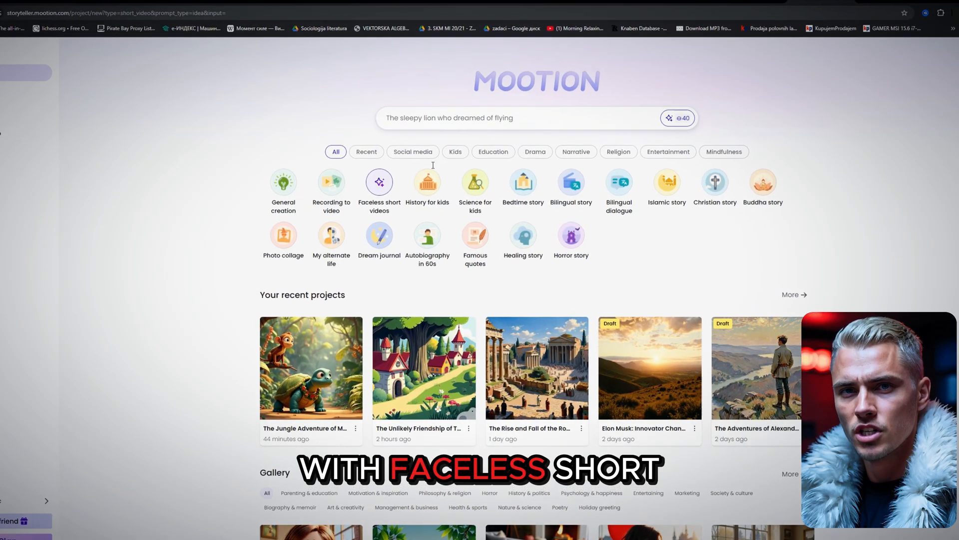
left_click(379, 190)
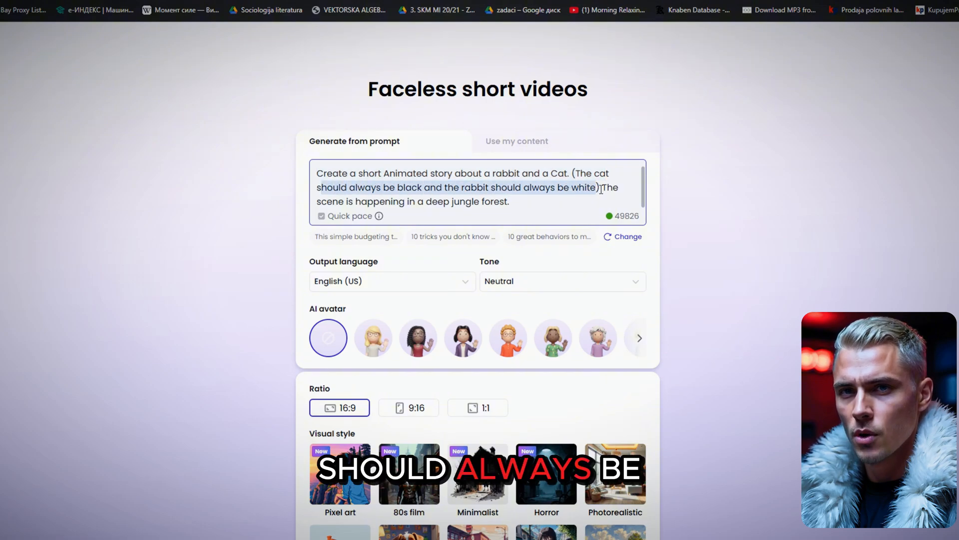
scroll("down", 3)
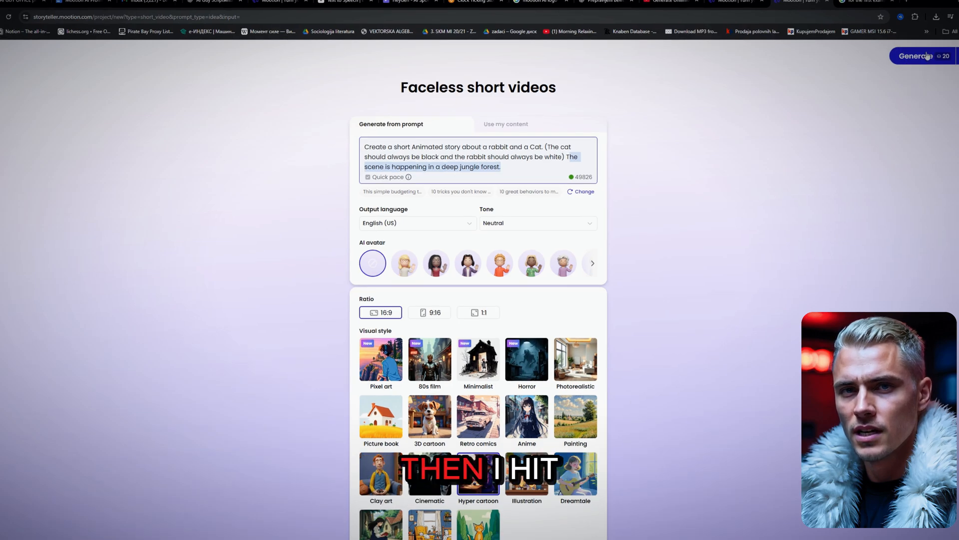
left_click(916, 56)
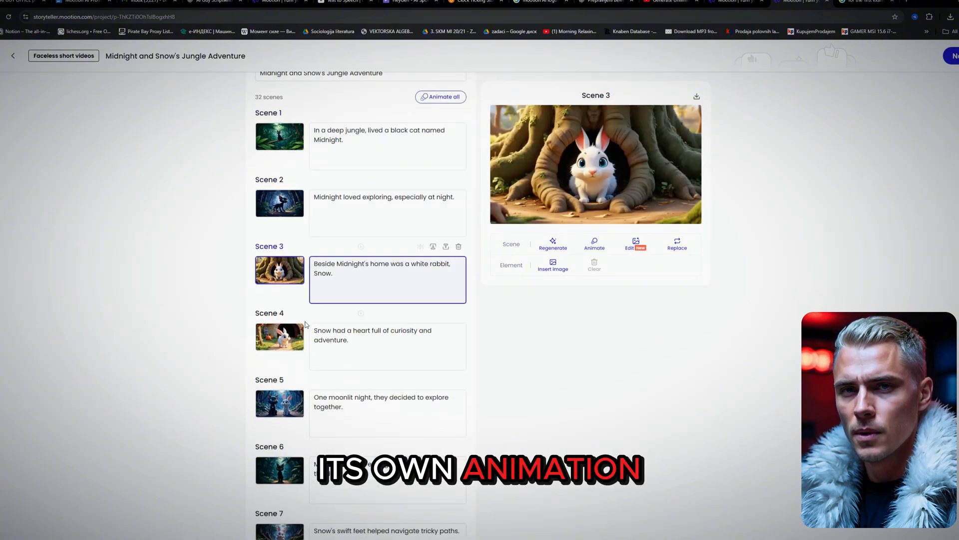
left_click(279, 336)
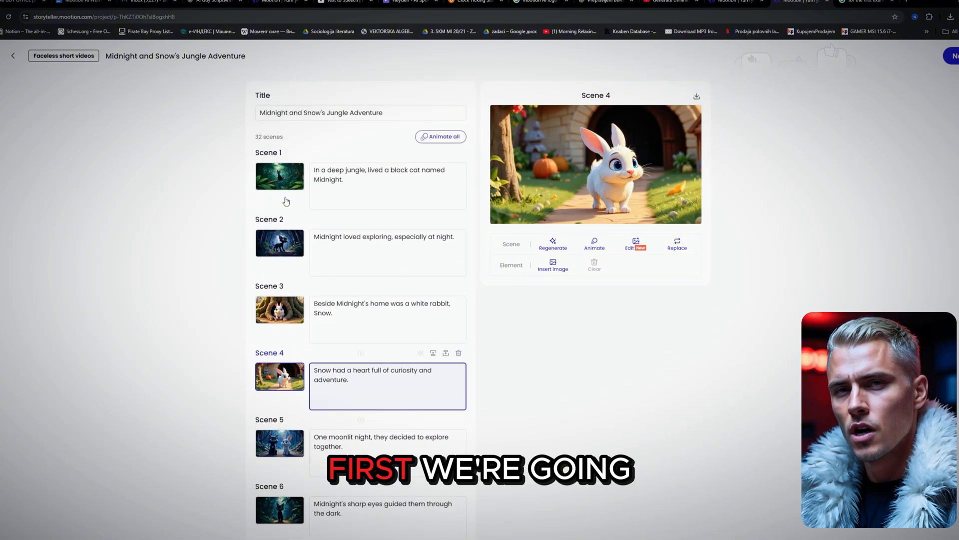
scroll("down", 3)
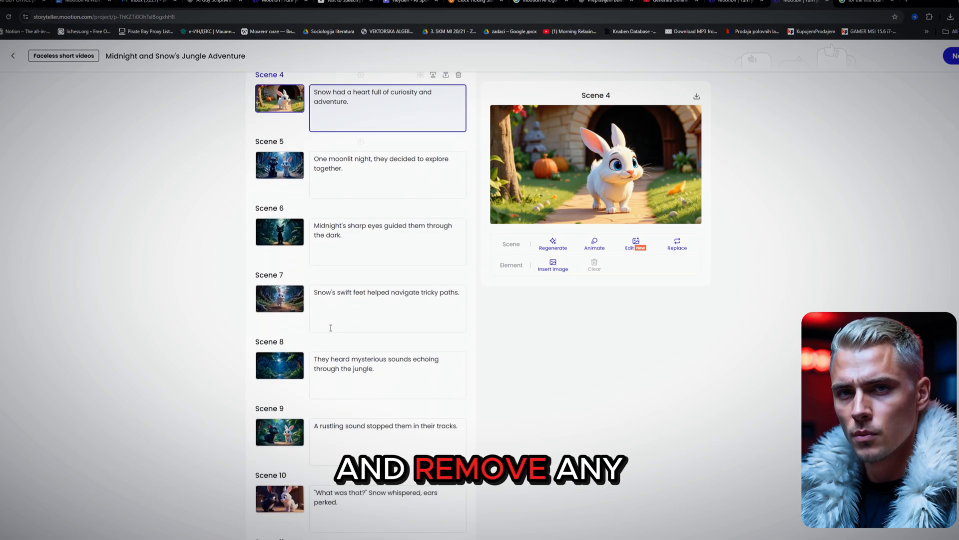
left_click(458, 75)
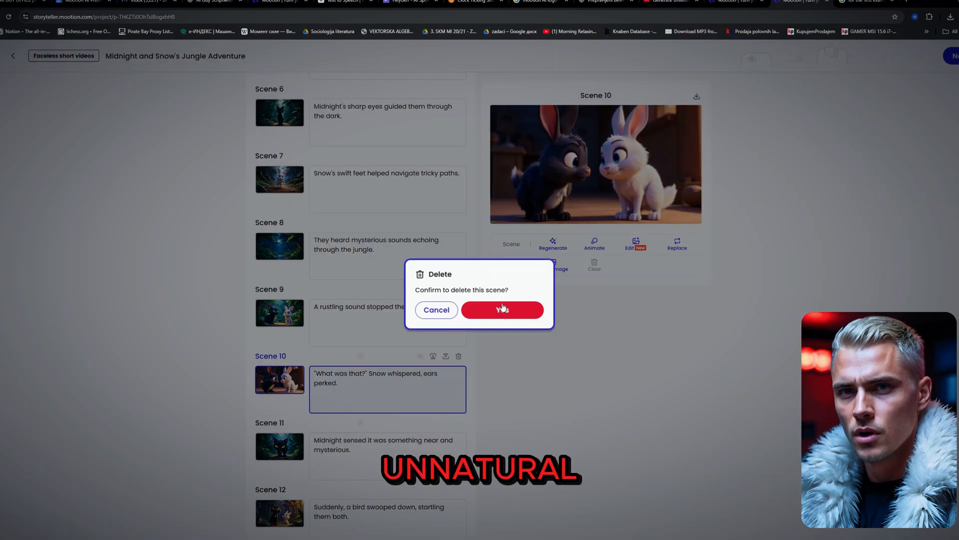
left_click(502, 309)
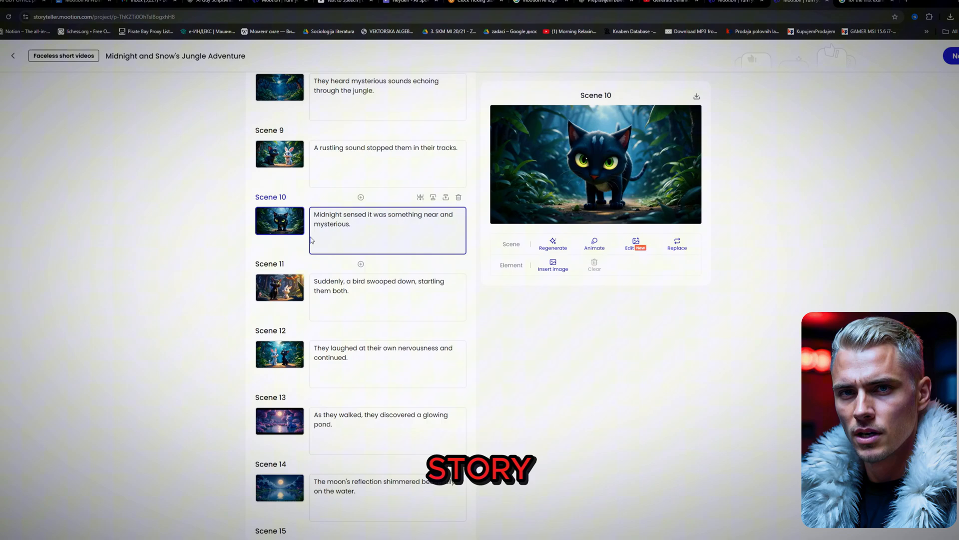
scroll("down", 3)
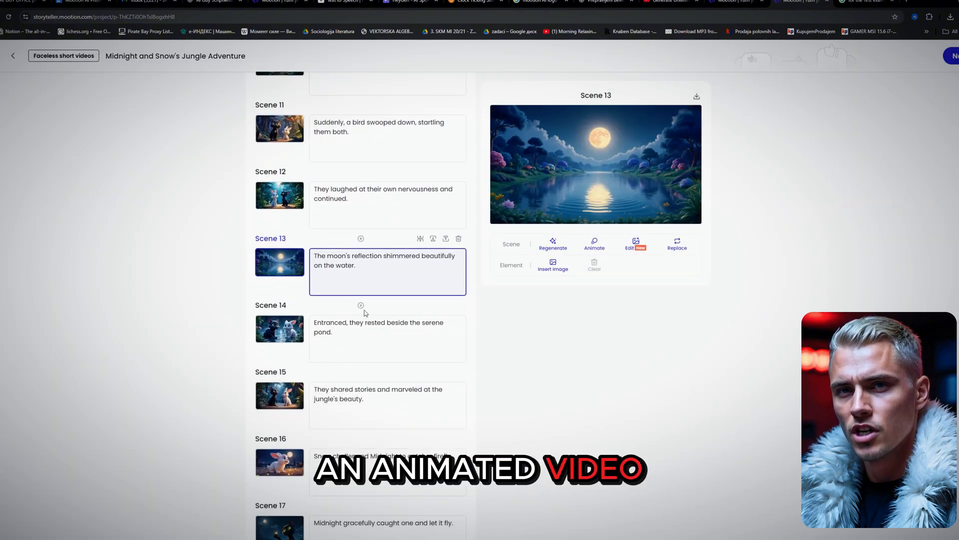
scroll("down", 3)
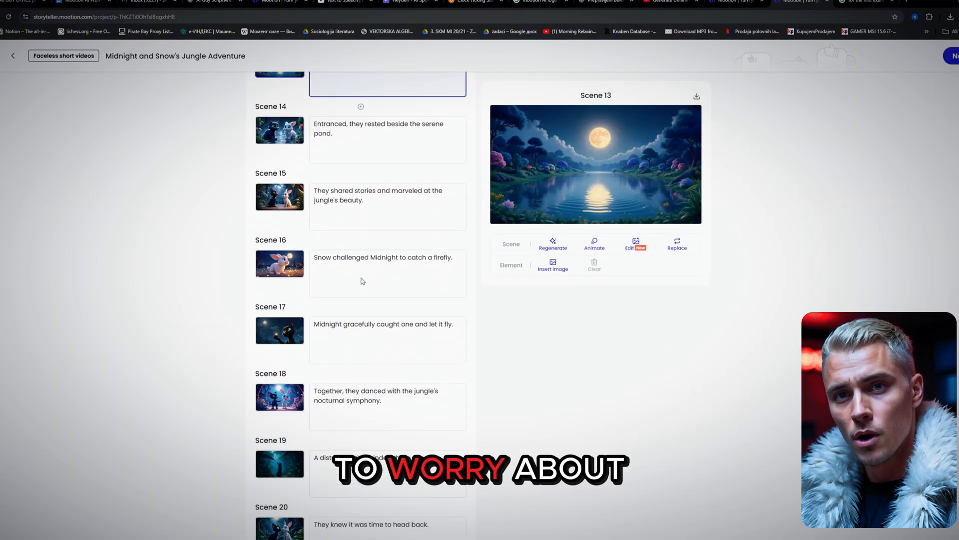
scroll("down", 3)
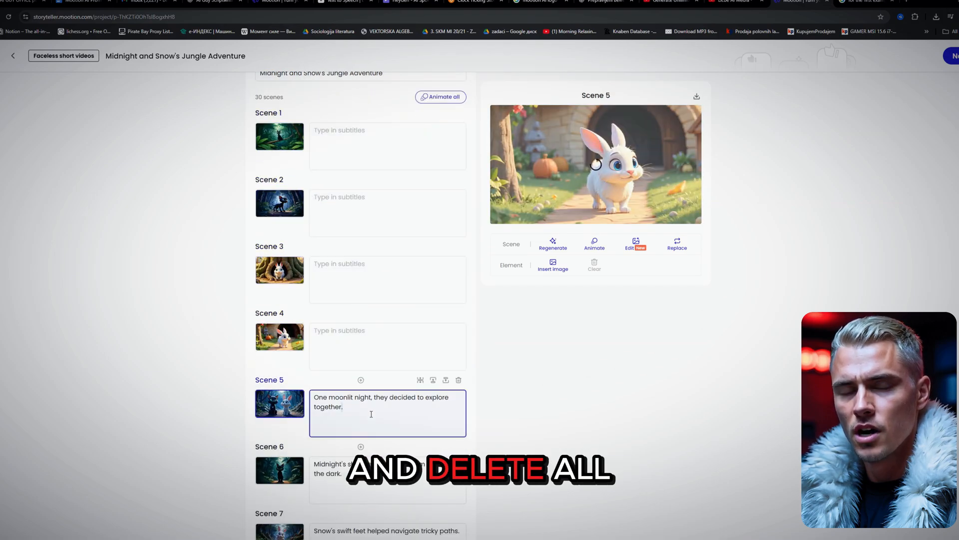
scroll("down", 3)
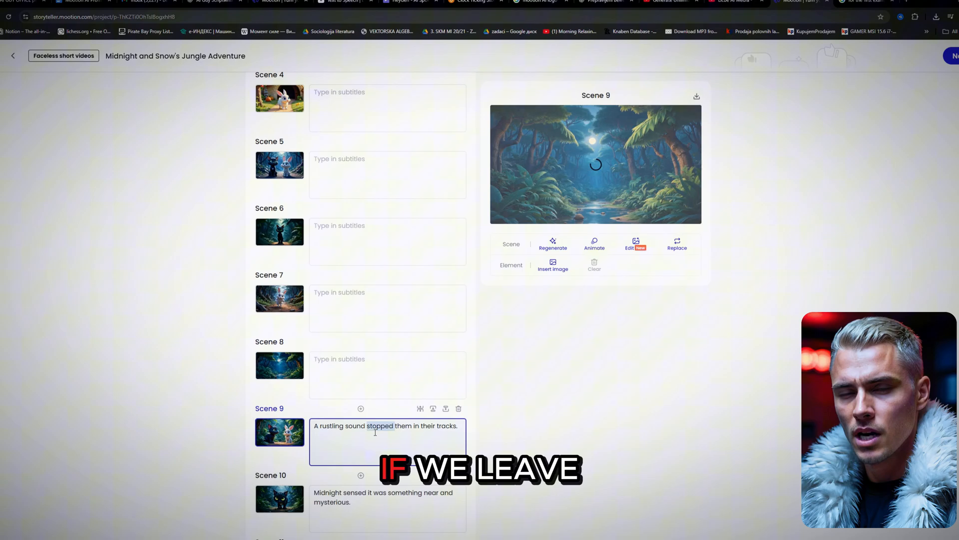
scroll("down", 3)
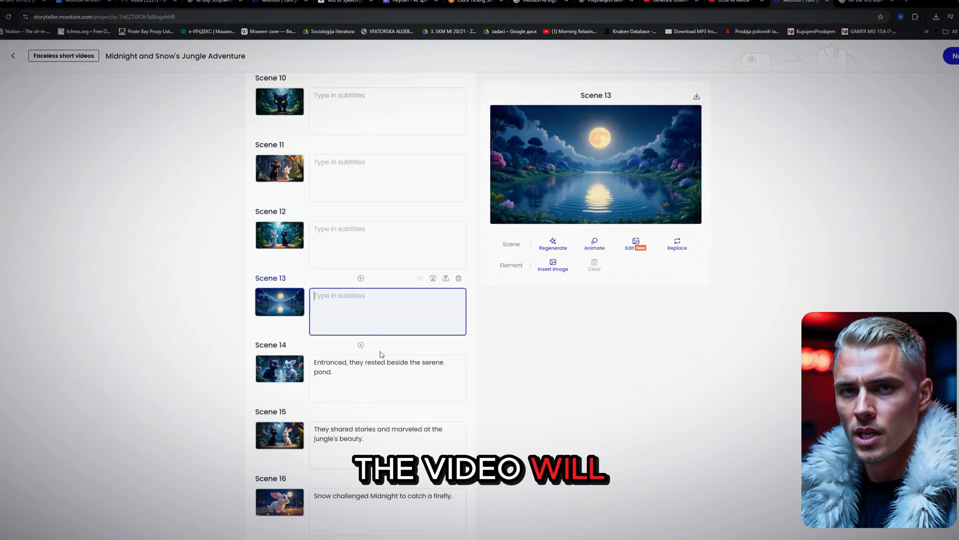
scroll("down", 3)
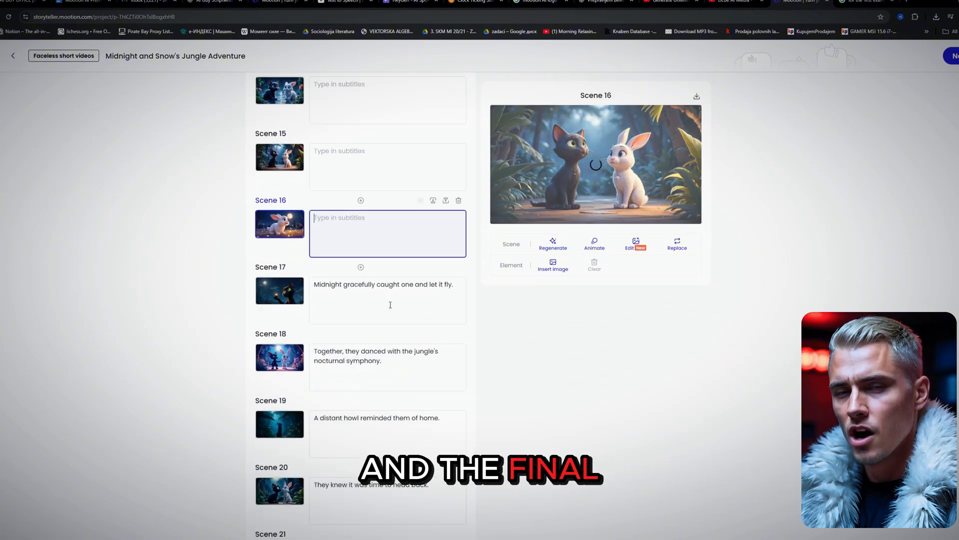
scroll("up", 3)
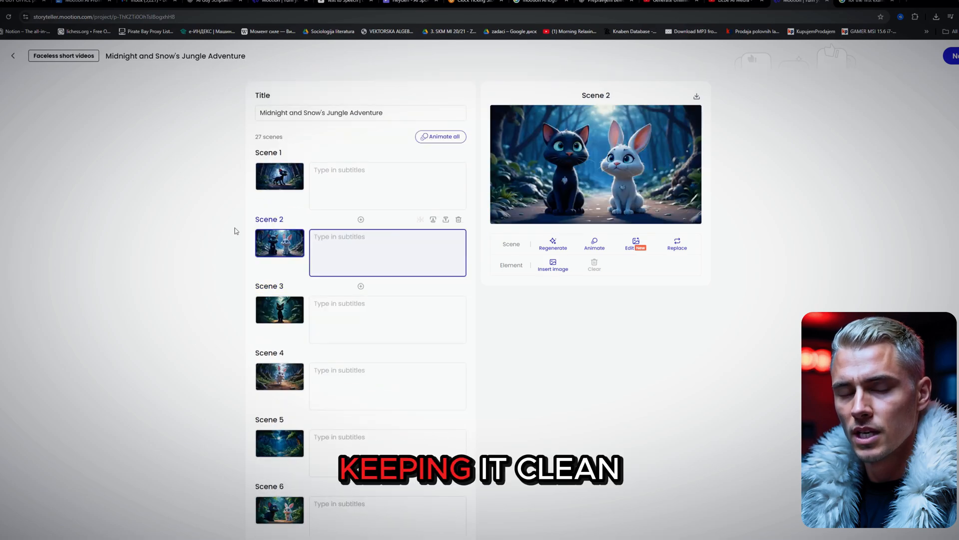
scroll("down", 3)
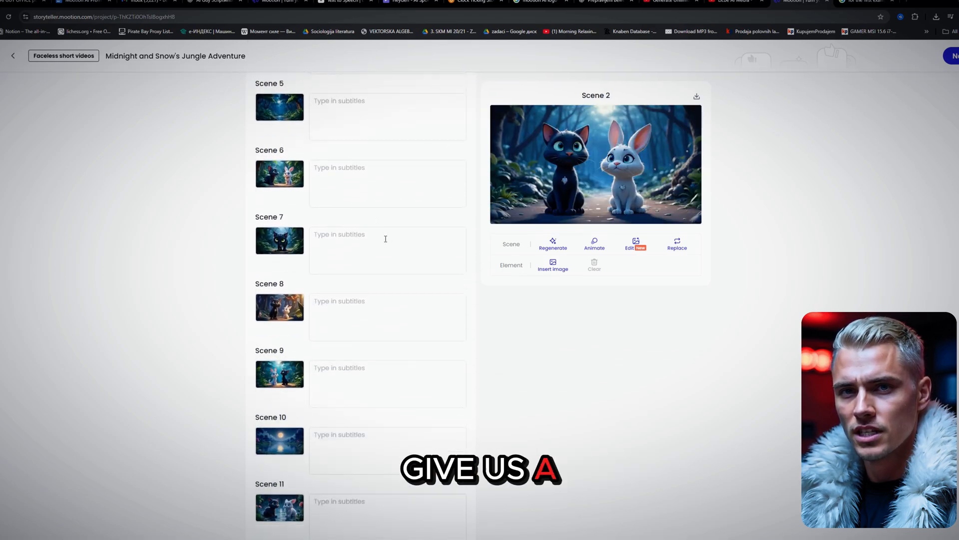
scroll("down", 3)
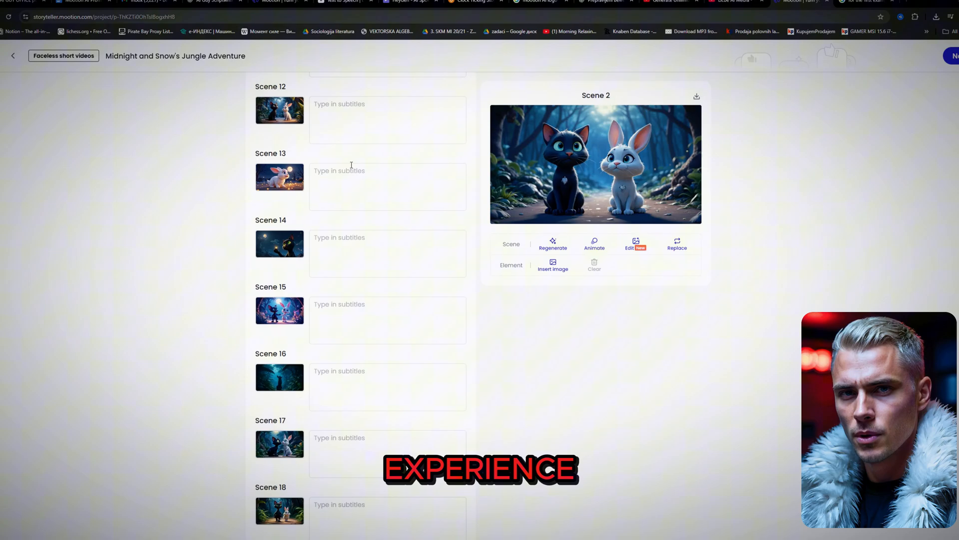
scroll("down", 3)
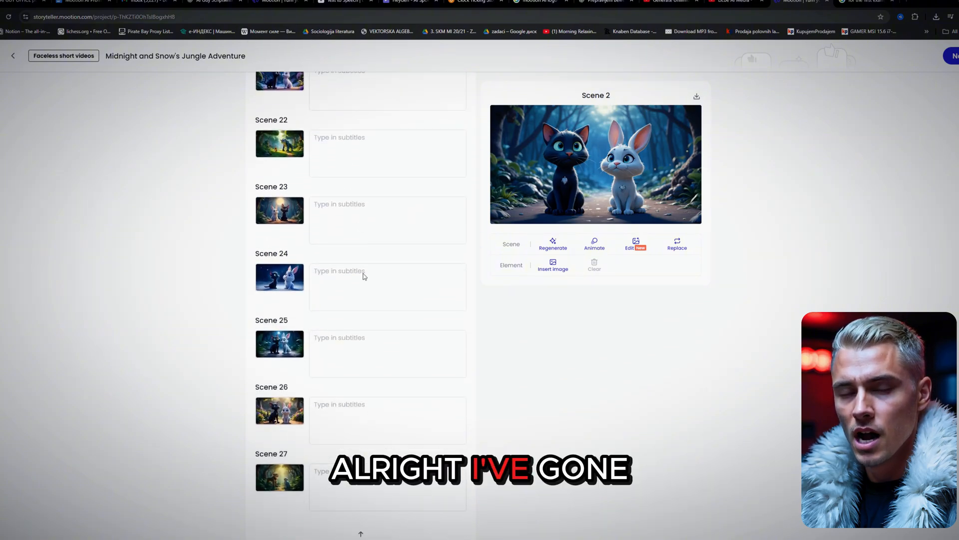
scroll("up", 3)
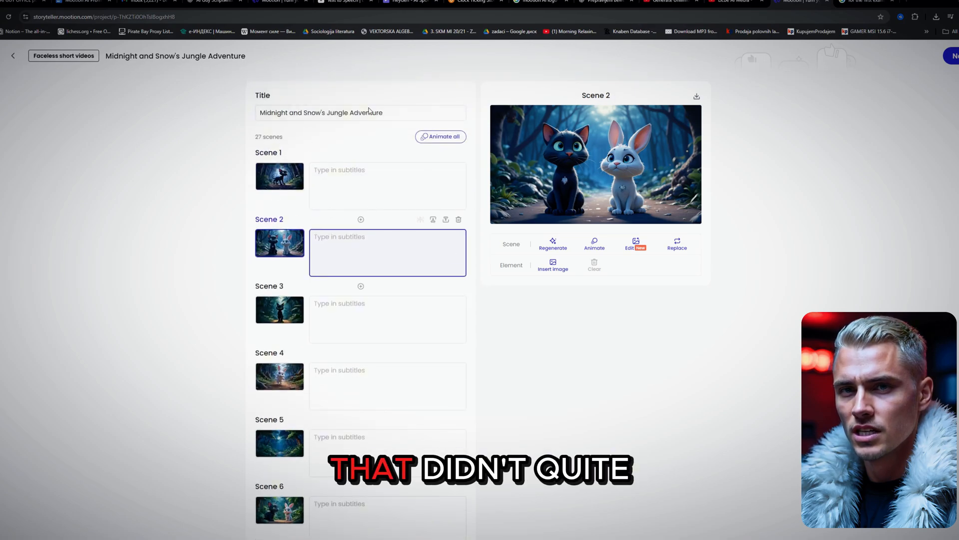
Animate all 27 jungle story scenes at once.
left_click(279, 175)
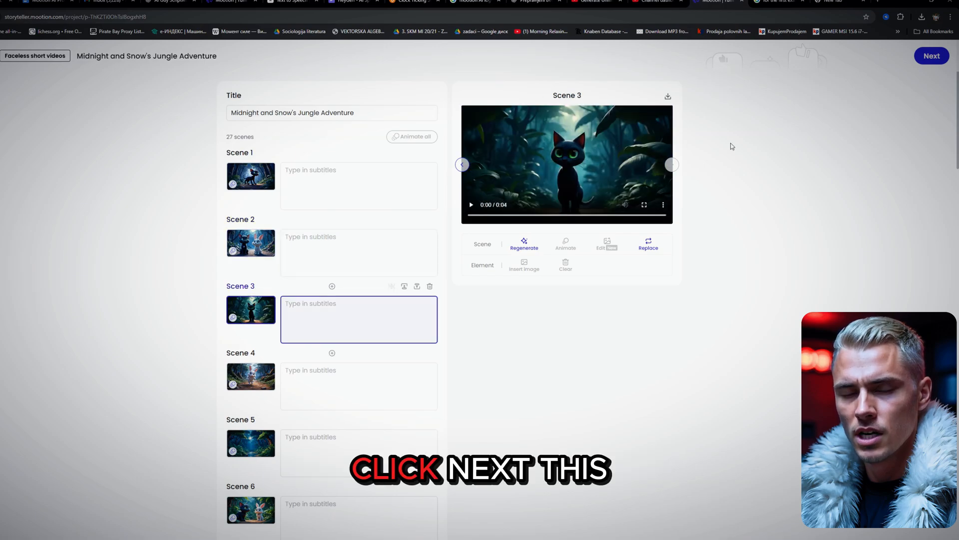
Set Title, Subtitle and Scene effects to None for the jungle adventure.
left_click(932, 55)
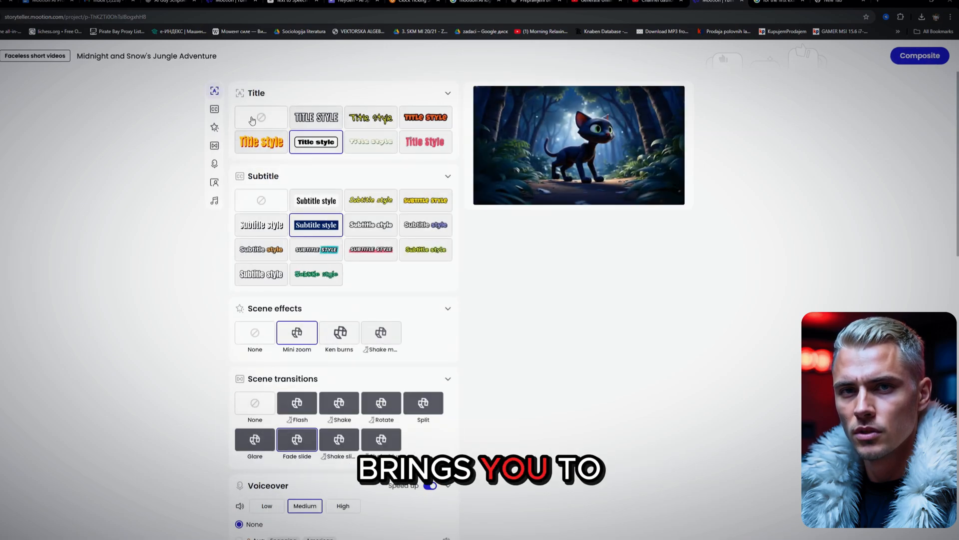
left_click(922, 17)
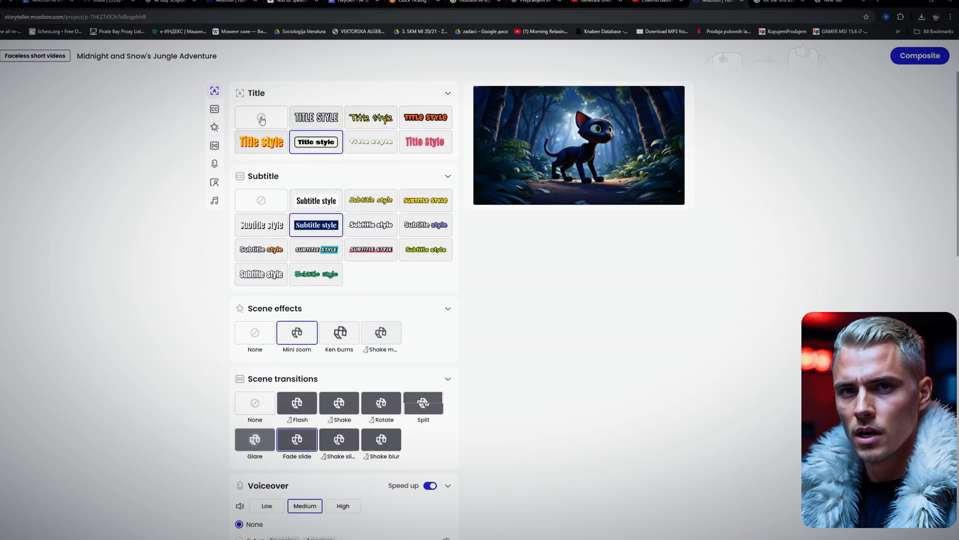
left_click(260, 117)
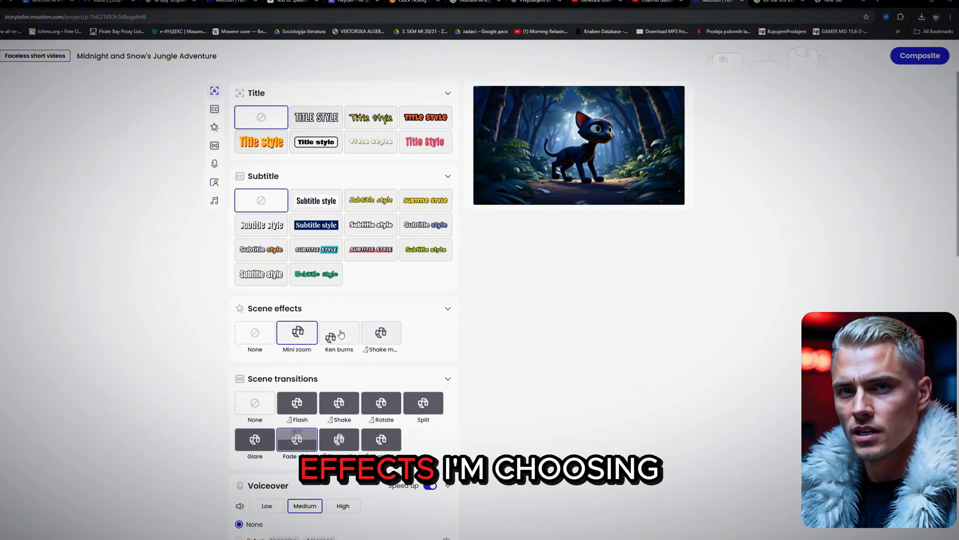
left_click(255, 332)
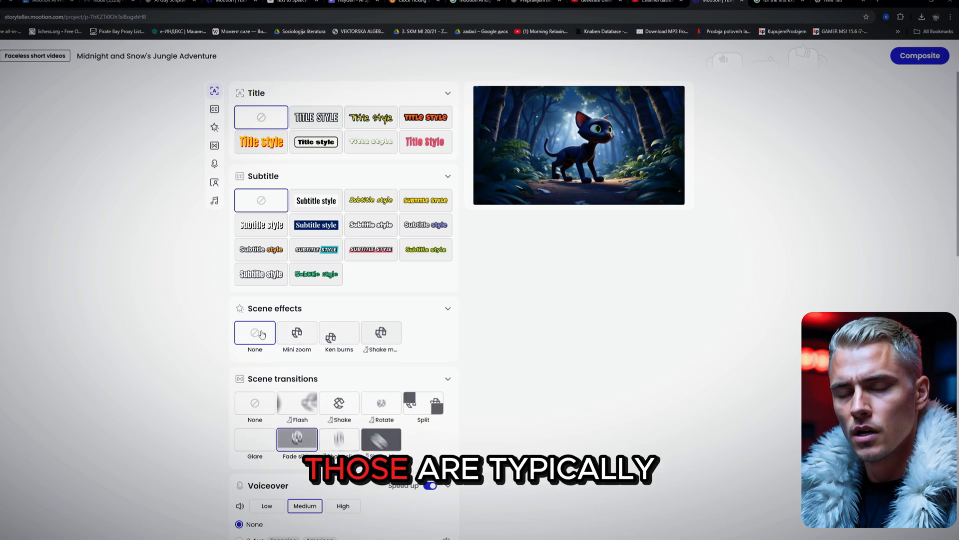
Choose Shake as the transition between scenes.
scroll("down", 3)
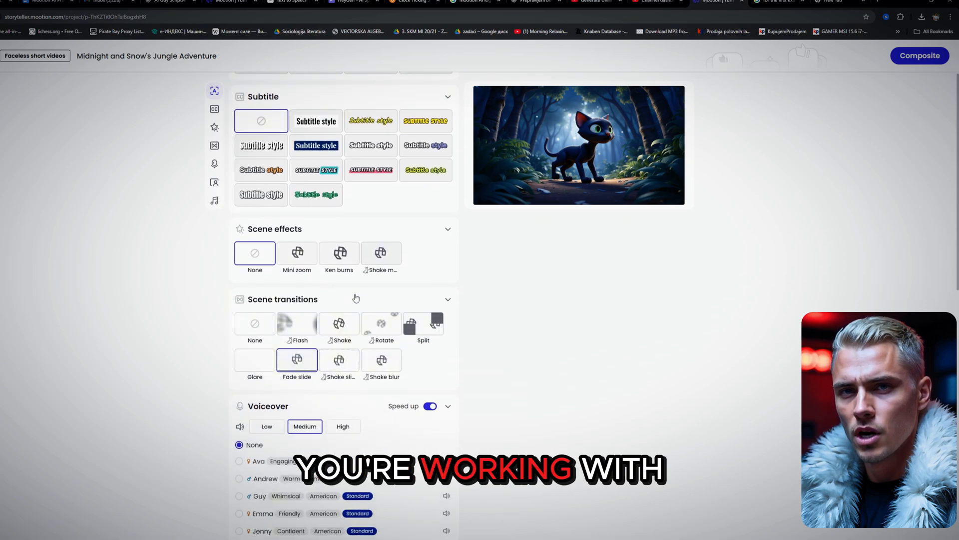
scroll("down", 3)
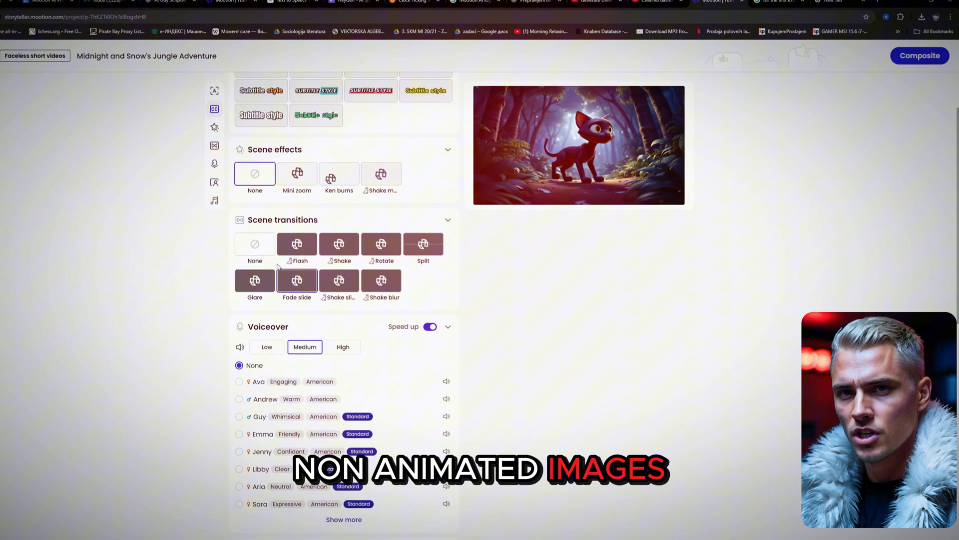
scroll("down", 3)
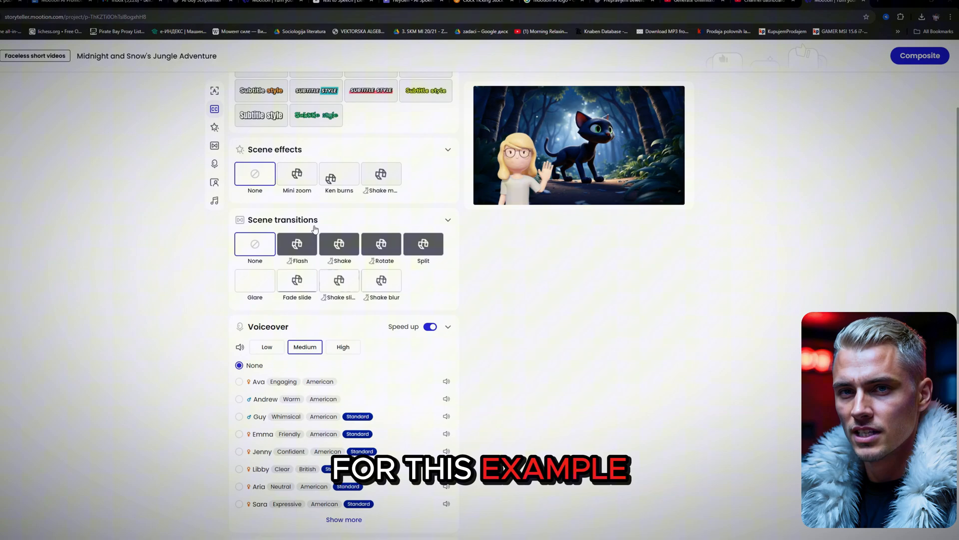
left_click(339, 244)
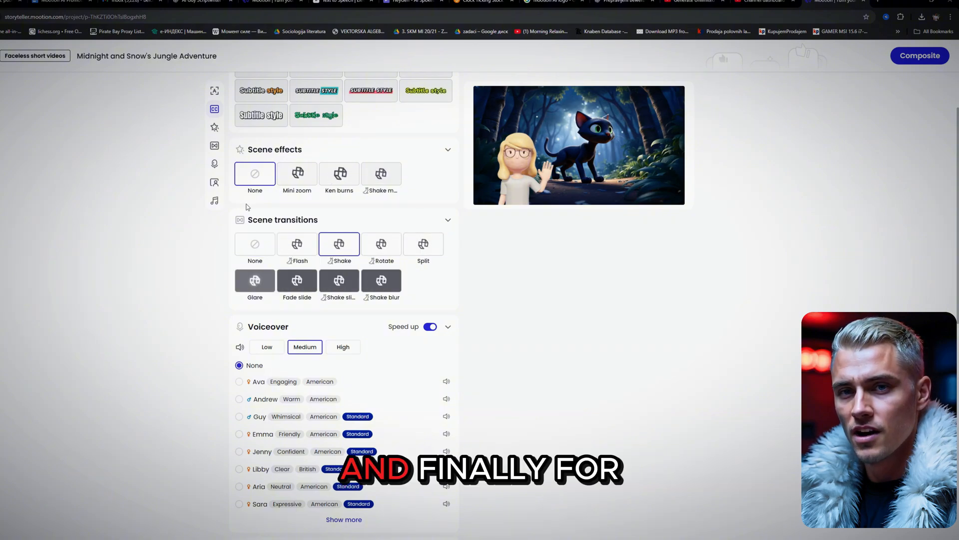
scroll("down", 3)
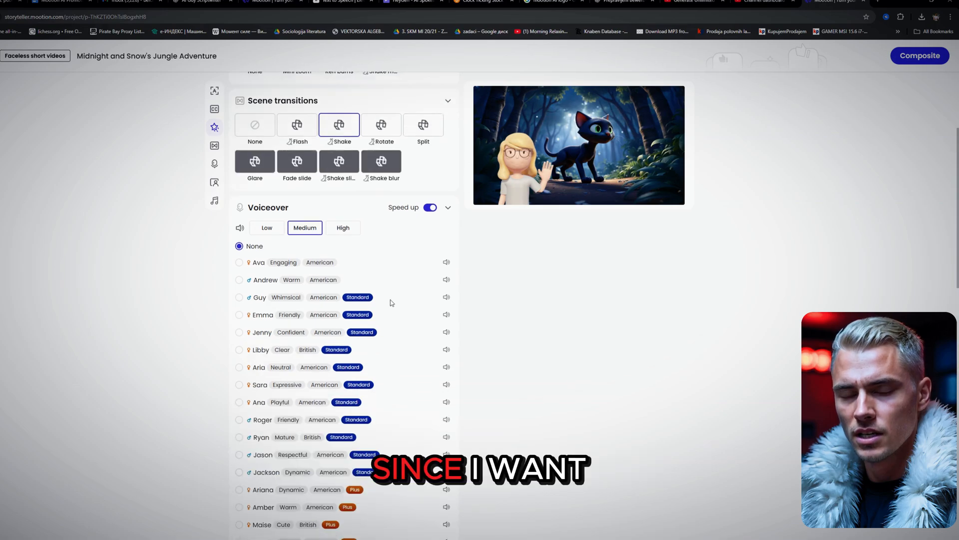
Set the AI avatar layout to No avatar.
scroll("down", 3)
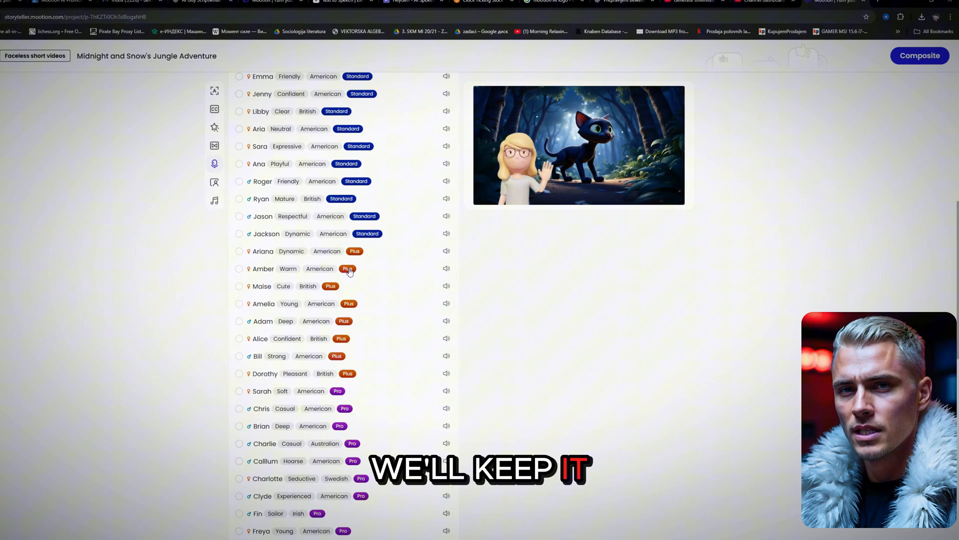
scroll("up", 3)
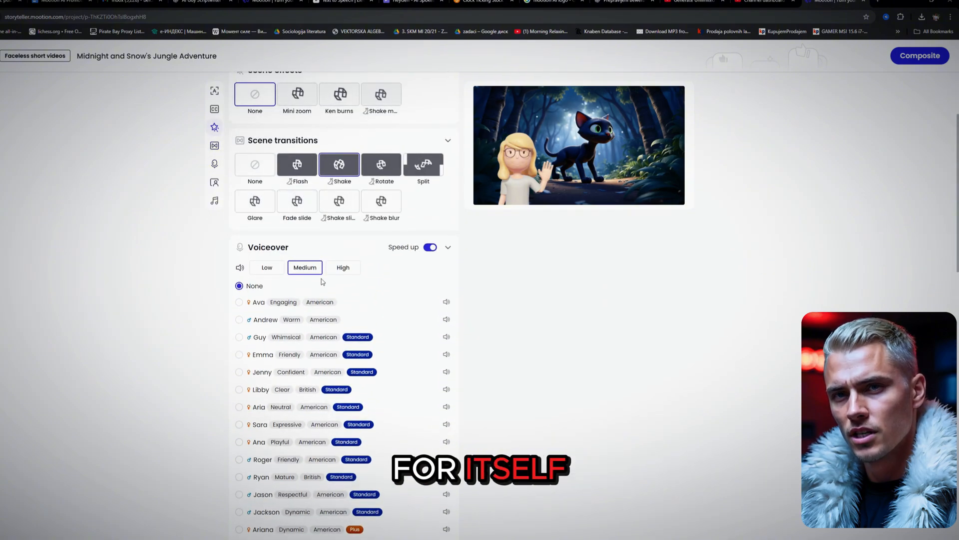
scroll("down", 3)
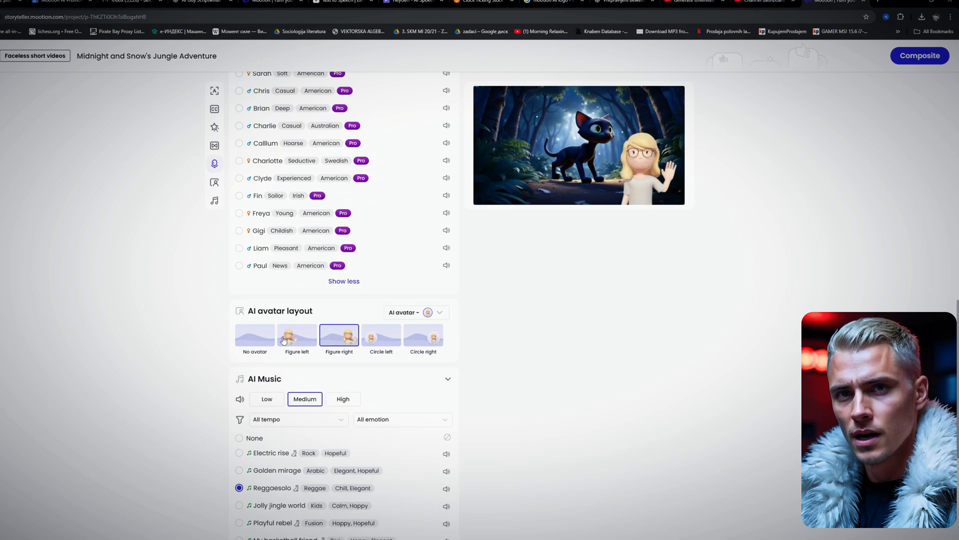
left_click(254, 337)
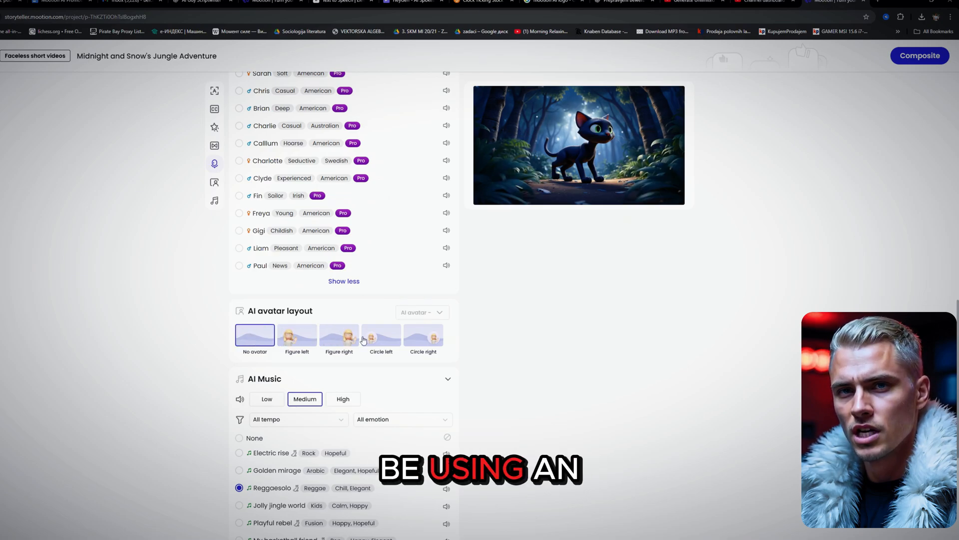
Keep Reggaesolo as the AI music track and composite the jungle adventure video.
scroll("down", 3)
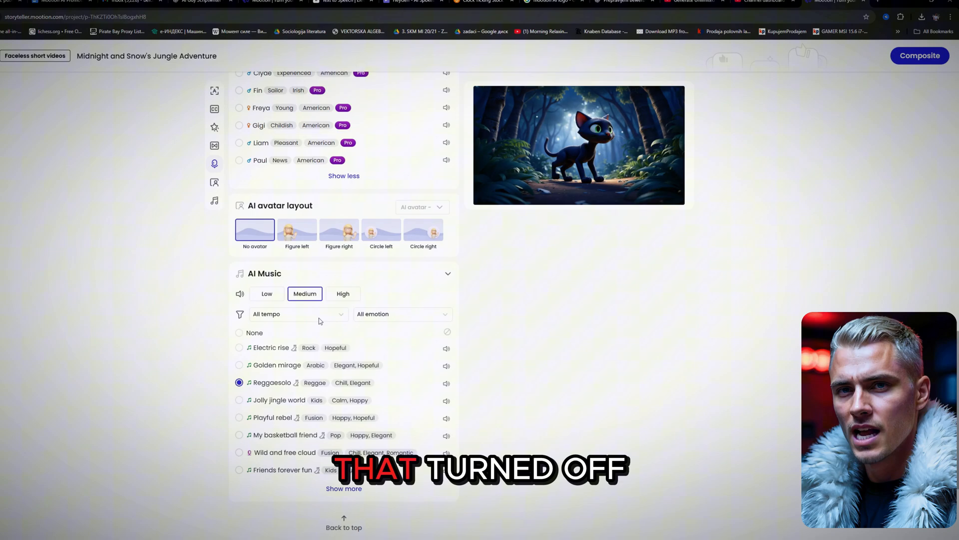
scroll("down", 3)
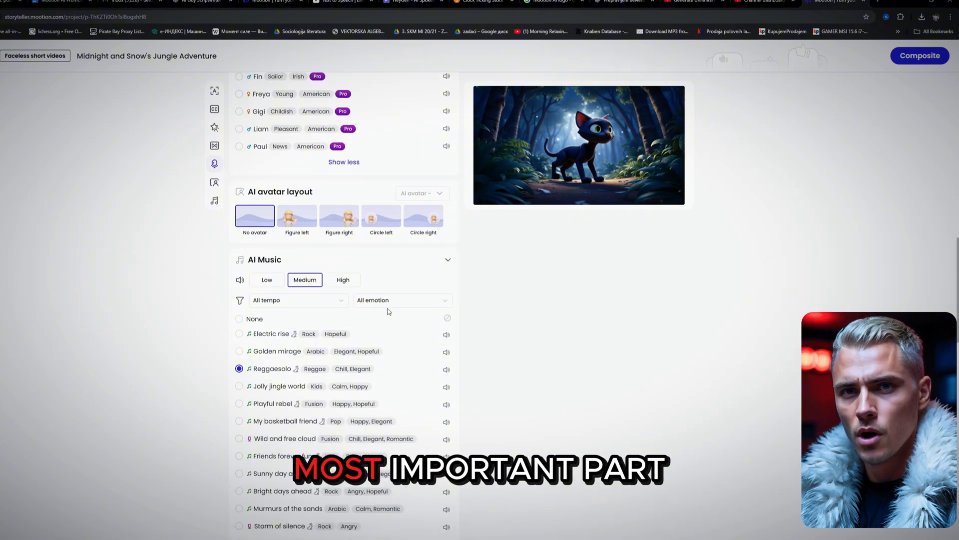
scroll("down", 3)
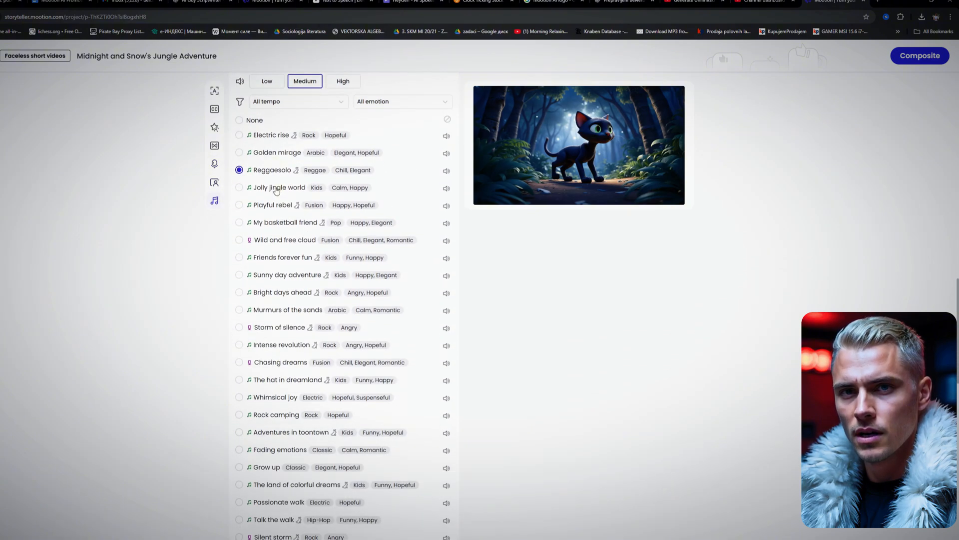
scroll("down", 3)
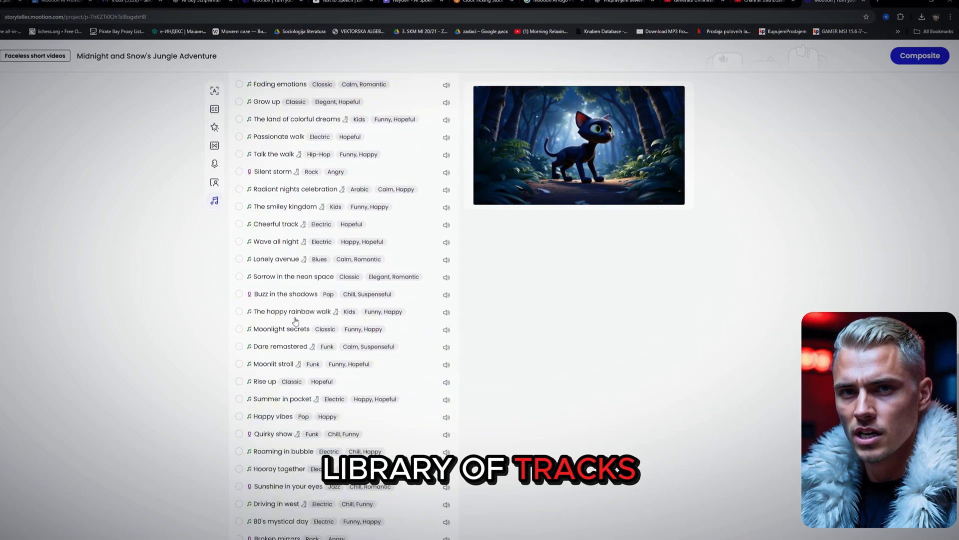
scroll("down", 3)
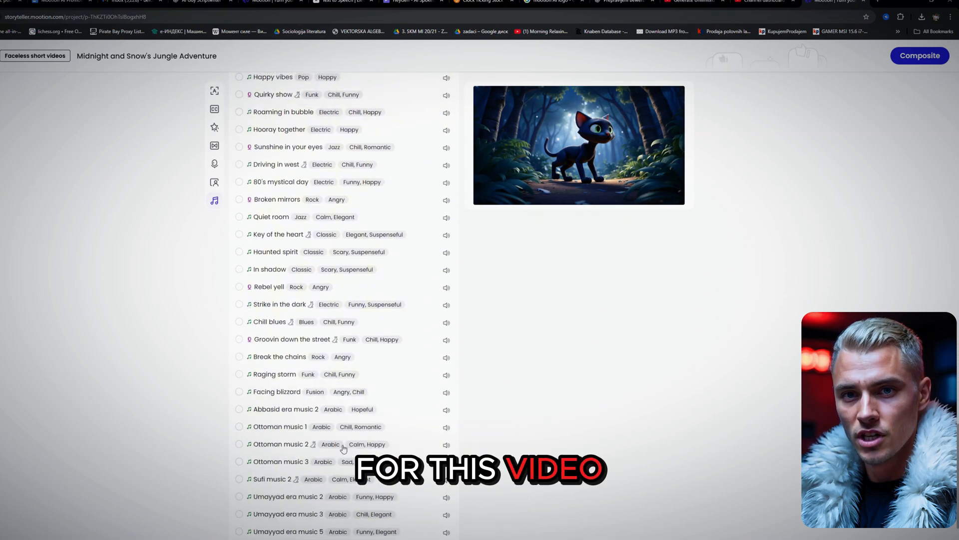
scroll("down", 3)
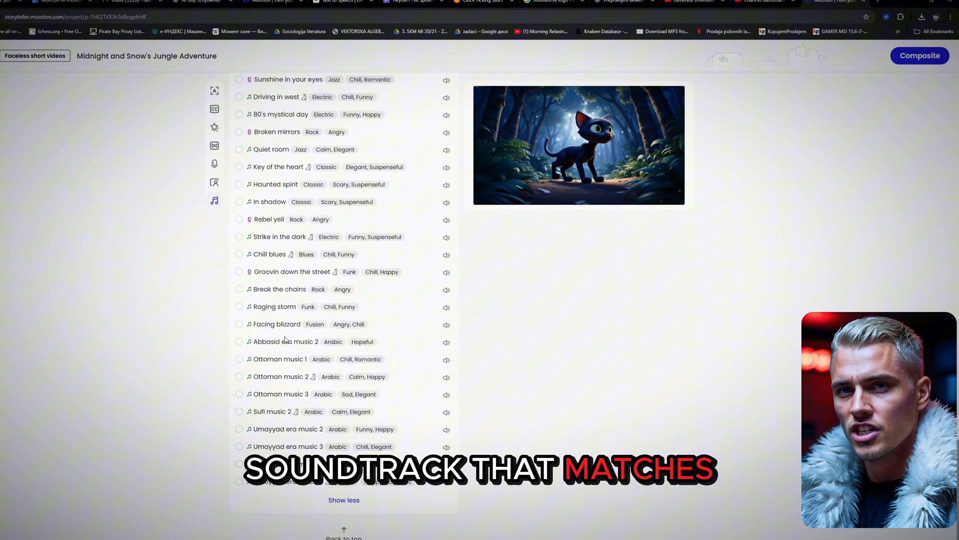
scroll("up", 3)
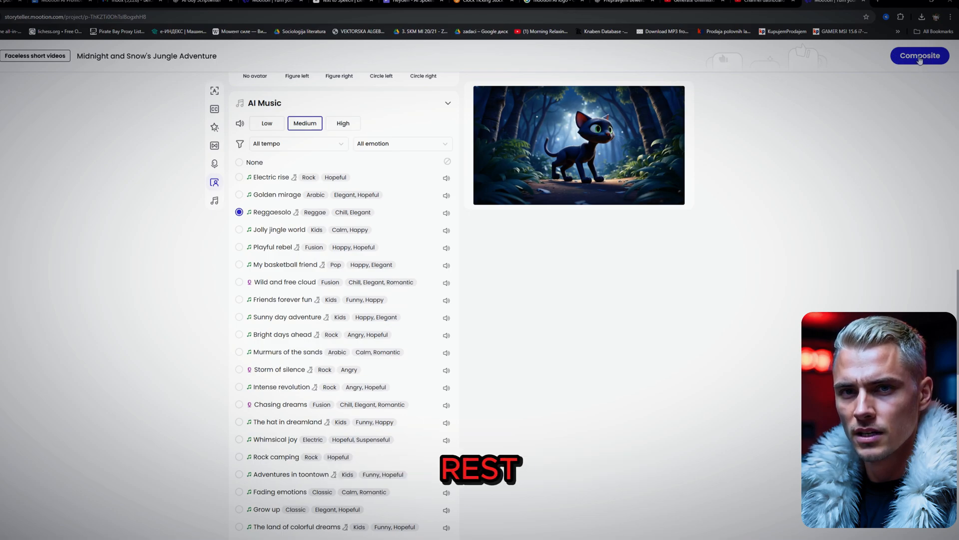
left_click(919, 55)
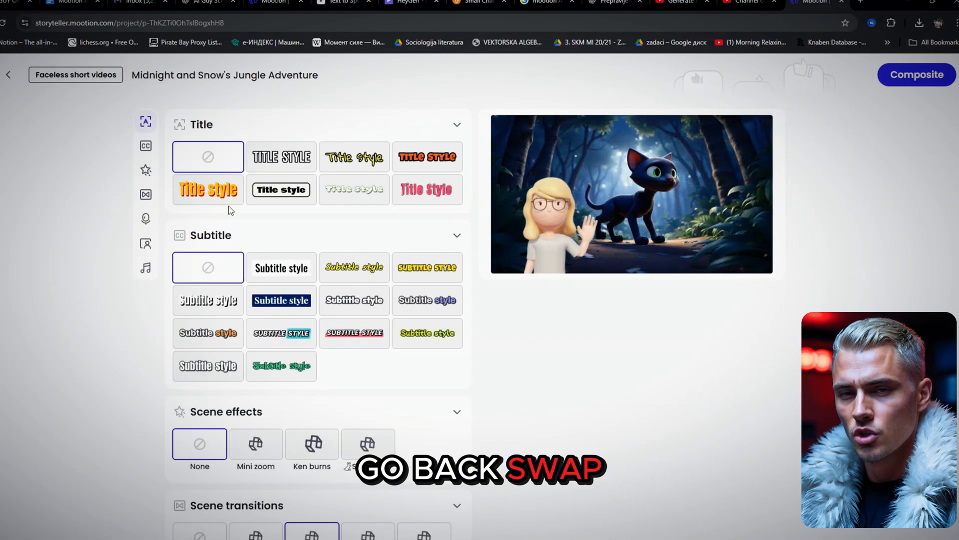
Browse the jungle story scenes, then start a new empty Faceless short videos project.
scroll("down", 3)
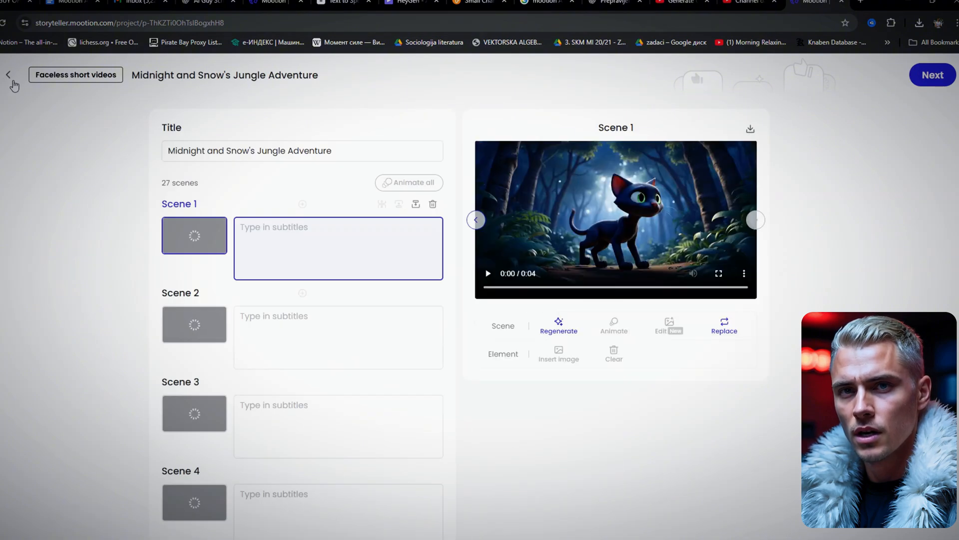
scroll("down", 3)
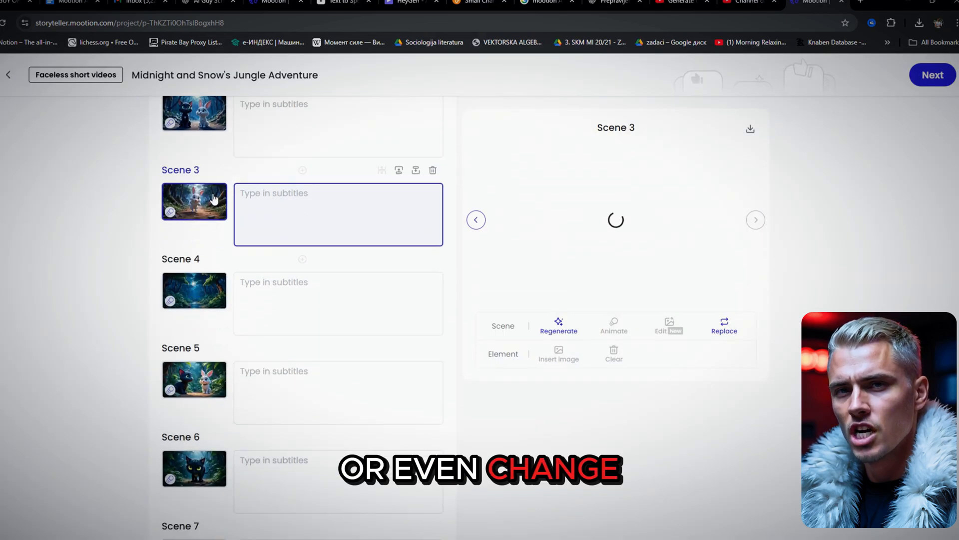
scroll("down", 3)
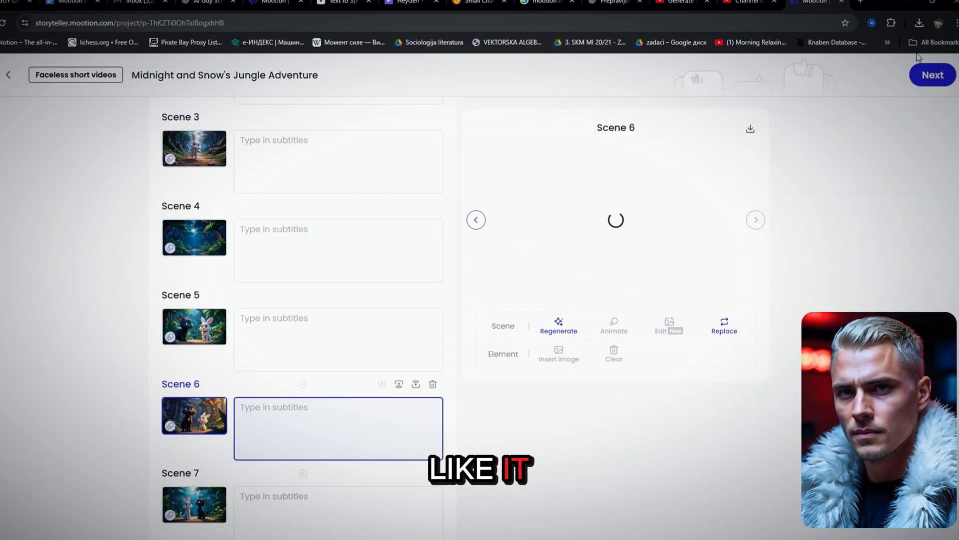
left_click(932, 75)
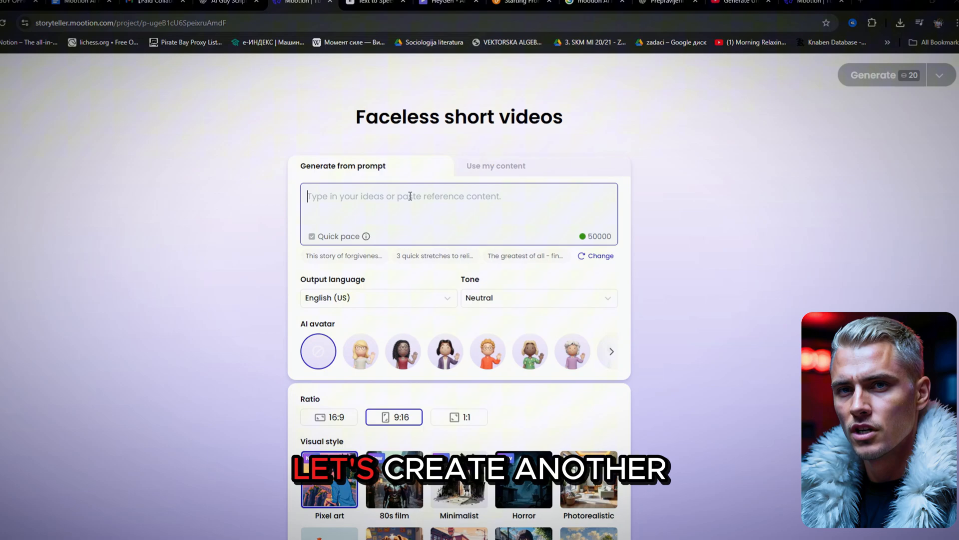
Generate a 16:9 English (US) story of a blonde kid in red t-shirt playing on the beach.
type("Small kid with (red t-shirt and black shorts, short blonde hair ) plays on the beach, wears cool black sunglasses, builds a castle, walks on the beach, sits under an umbrella and drinks water.")
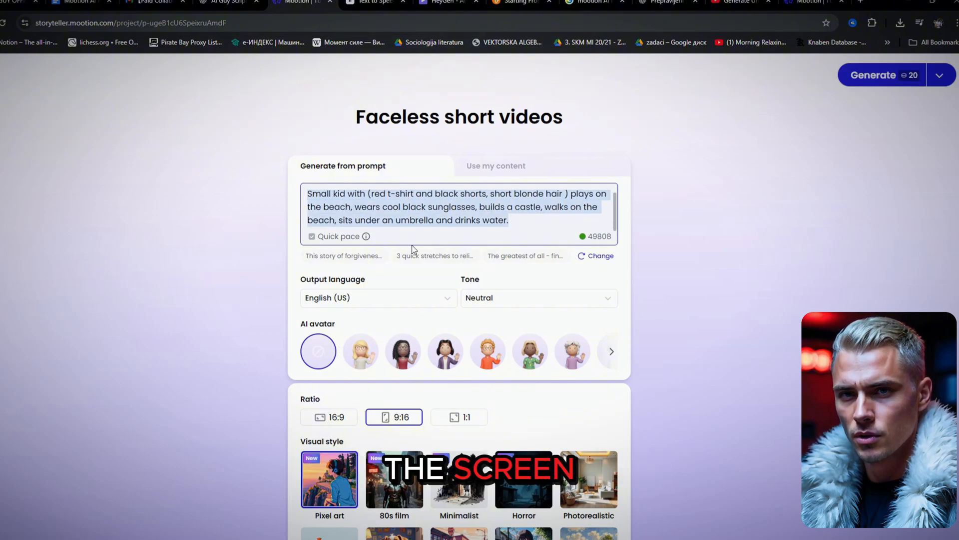
left_click(378, 297)
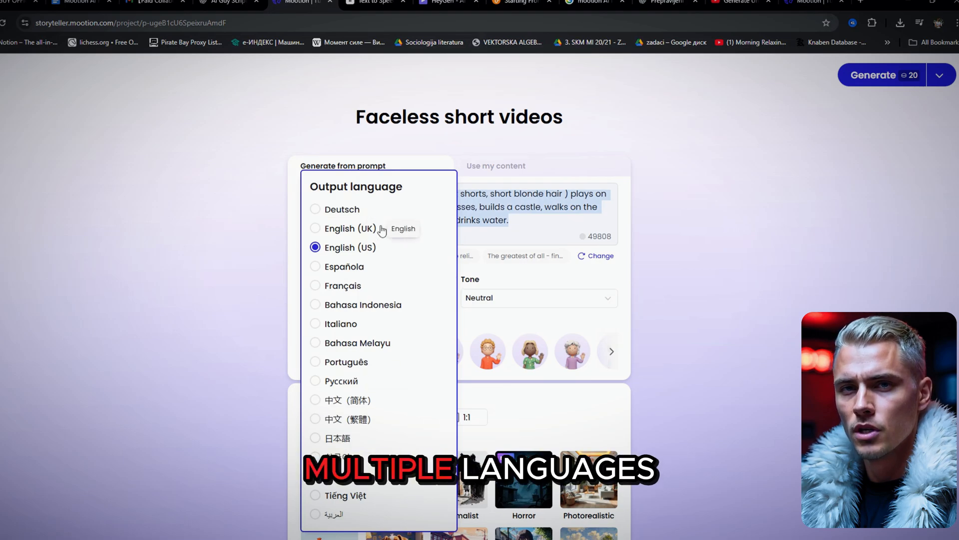
mouse_move(343, 515)
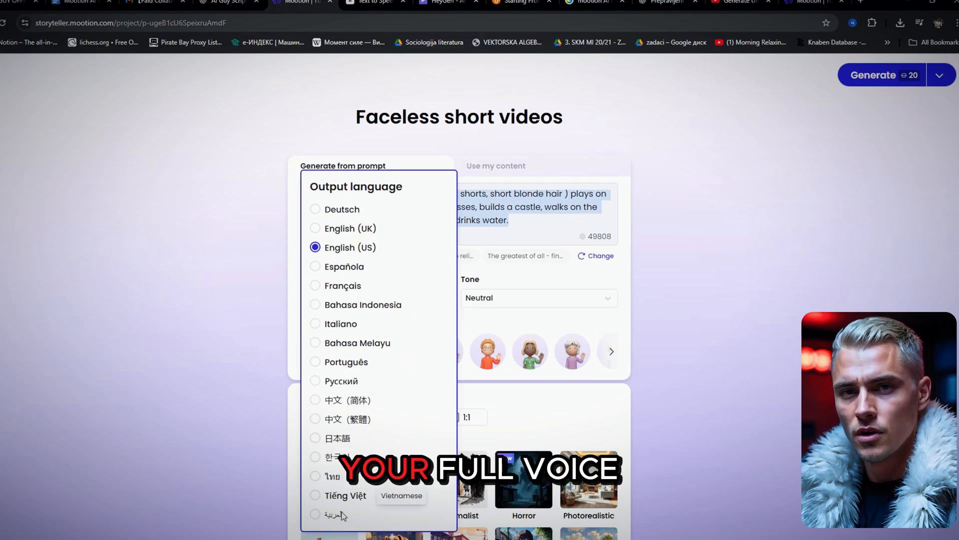
left_click(352, 248)
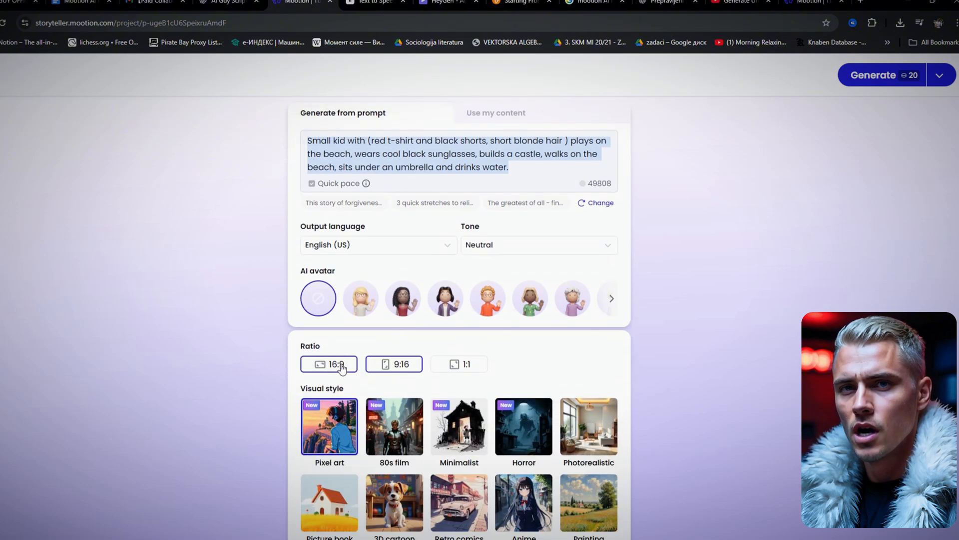
scroll("down", 3)
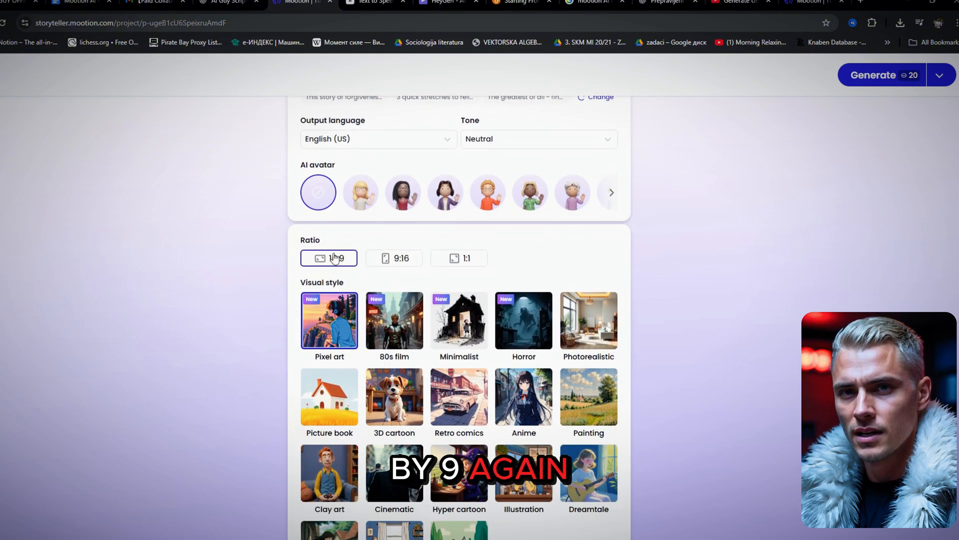
scroll("down", 3)
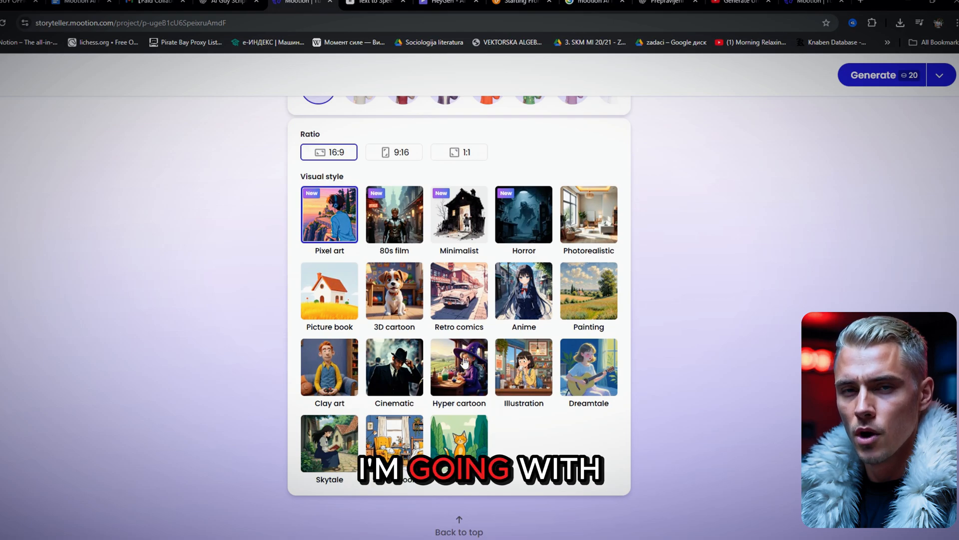
scroll("up", 3)
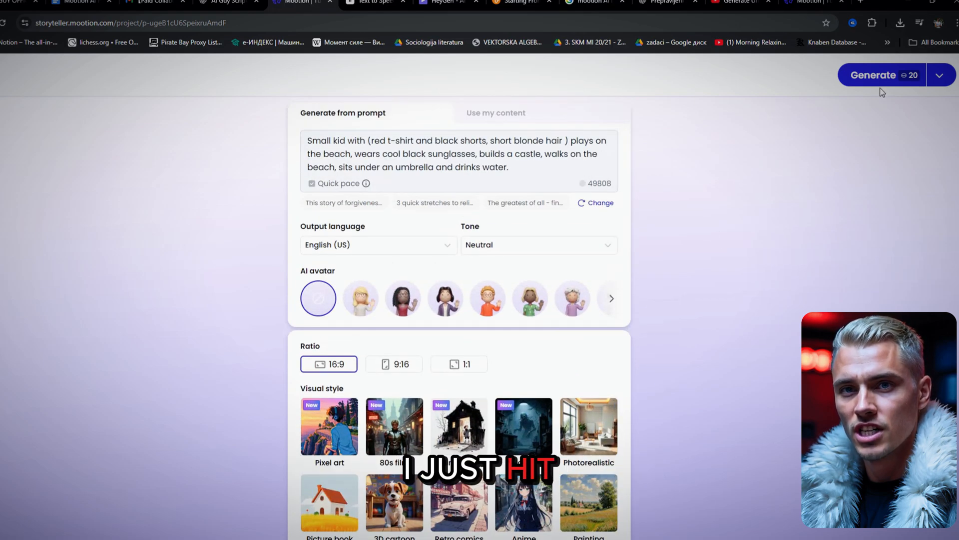
left_click(873, 74)
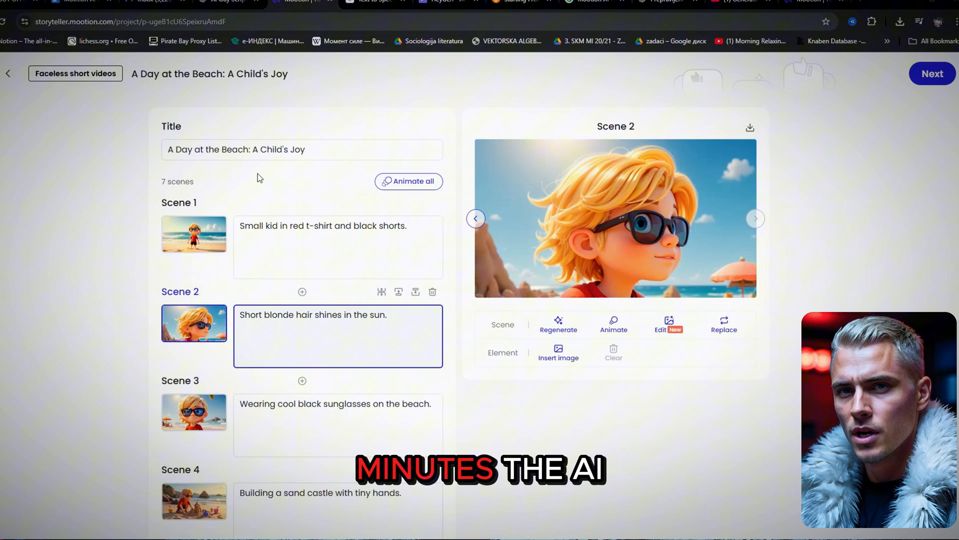
Clear the subtitle text in each beach story scene and request animating all scenes.
scroll("down", 3)
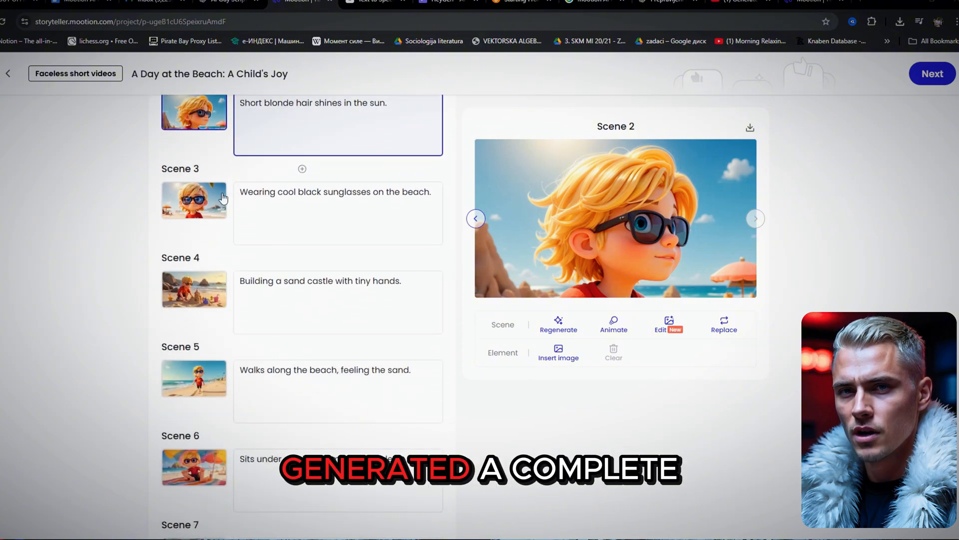
scroll("down", 3)
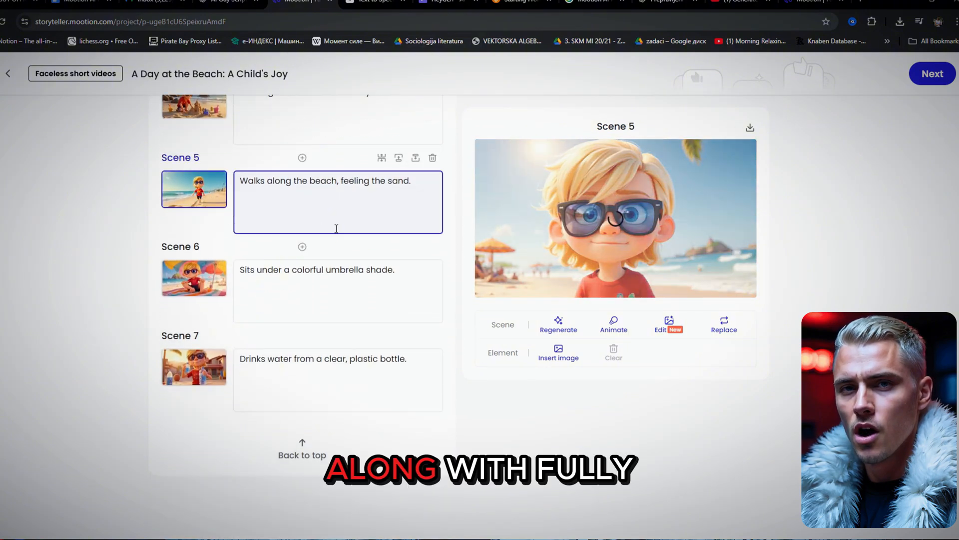
scroll("up", 3)
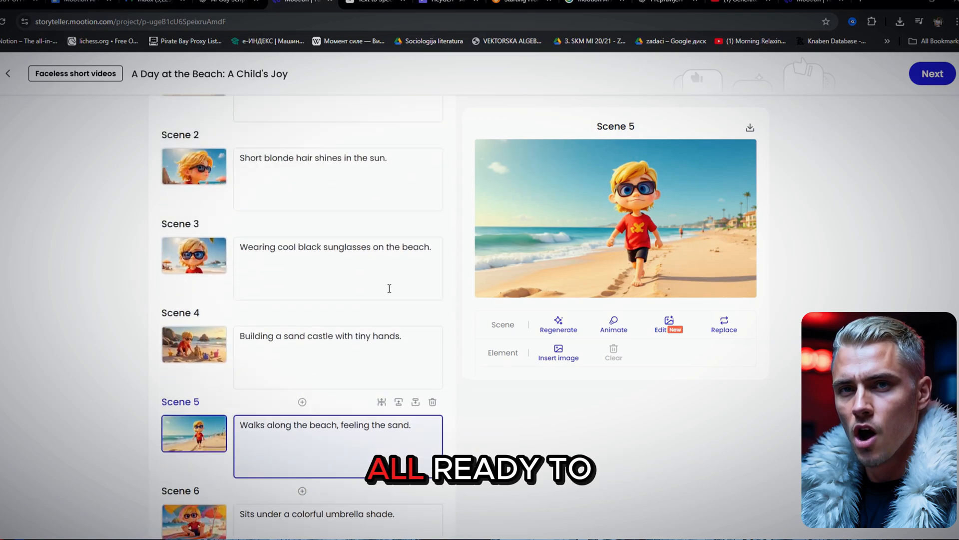
scroll("up", 3)
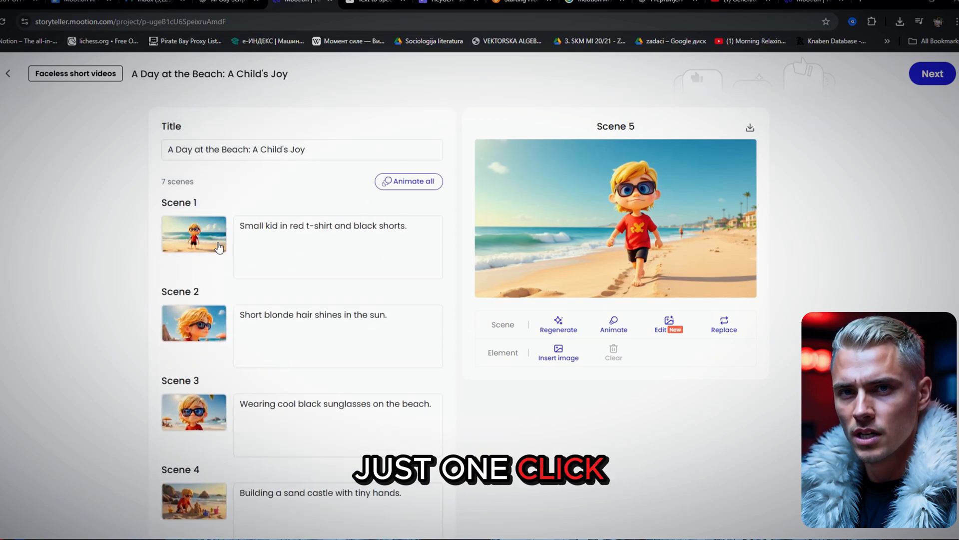
left_click(194, 234)
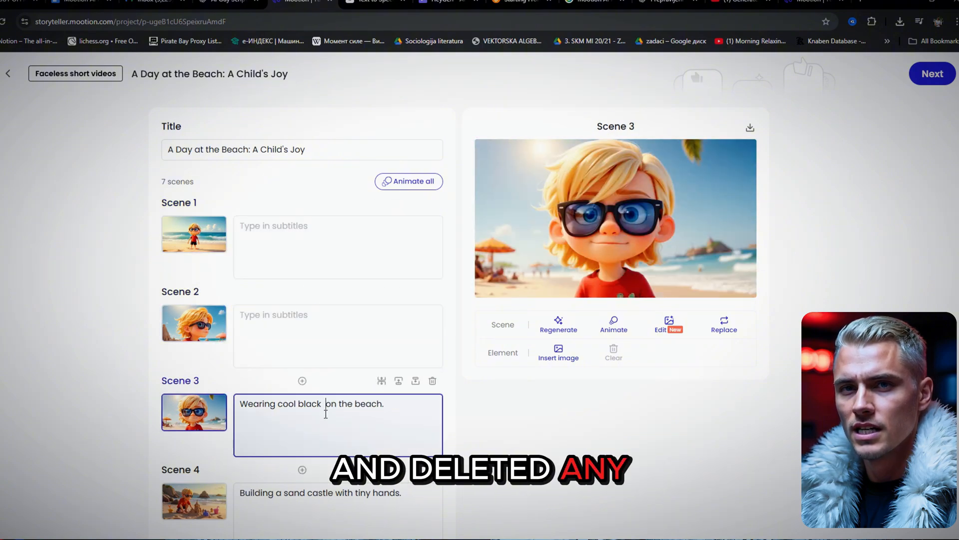
scroll("down", 3)
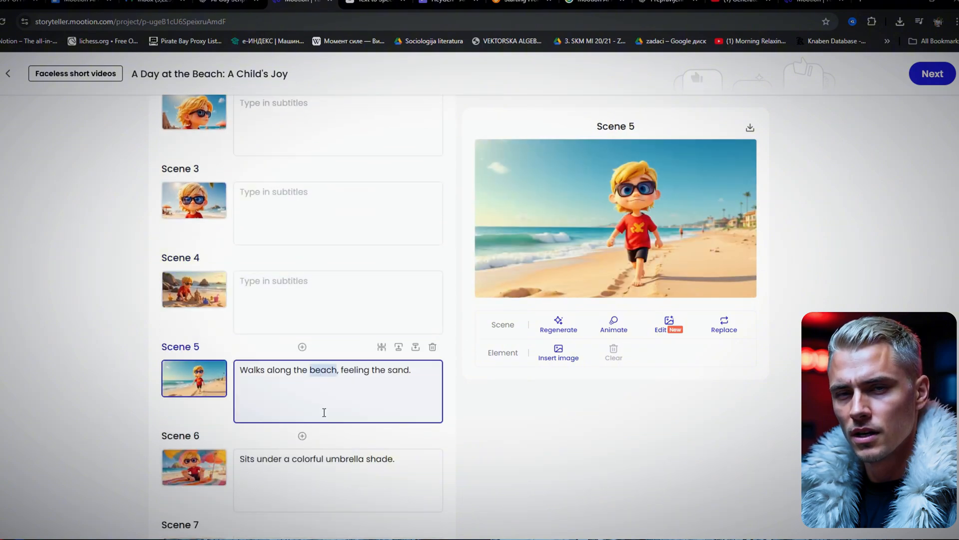
scroll("down", 3)
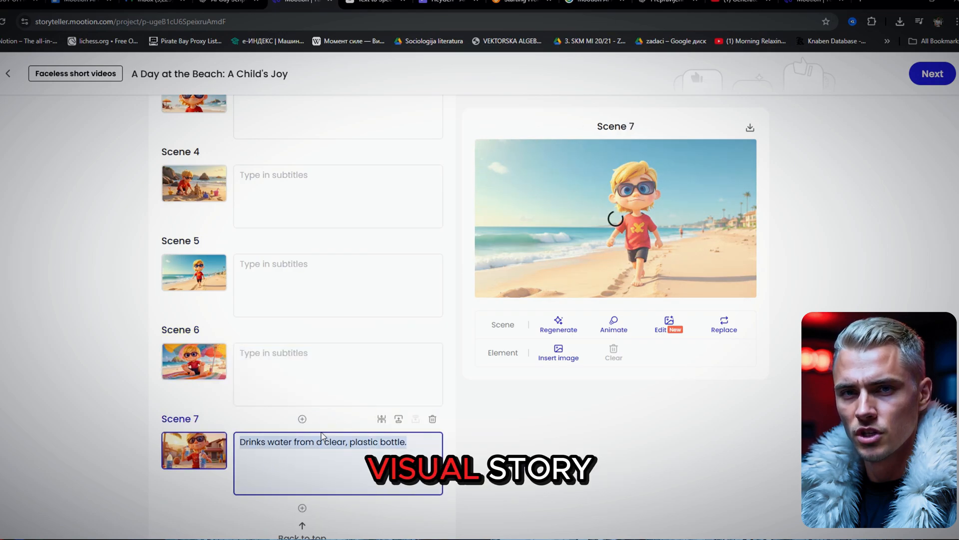
left_click(408, 181)
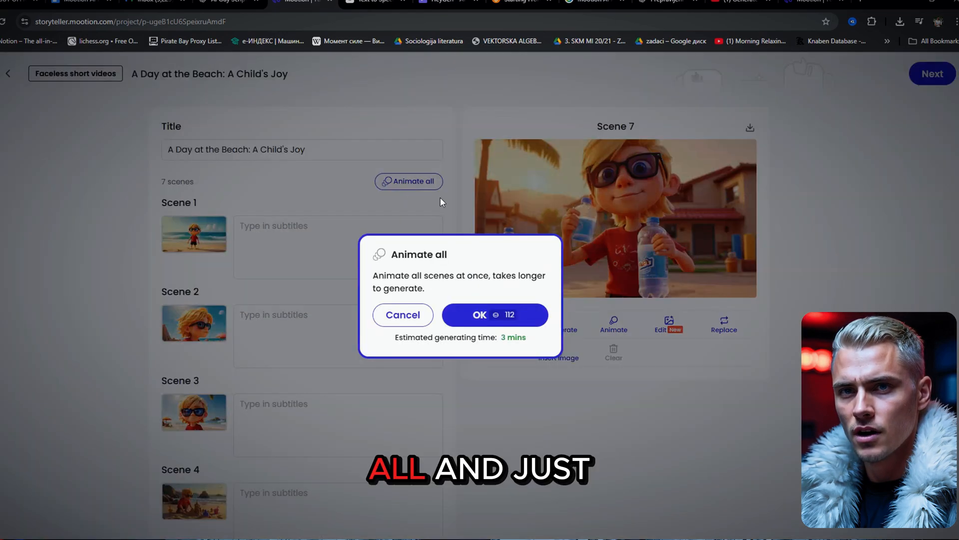
Confirm animating all beach scenes and proceed to the composite style settings.
left_click(494, 314)
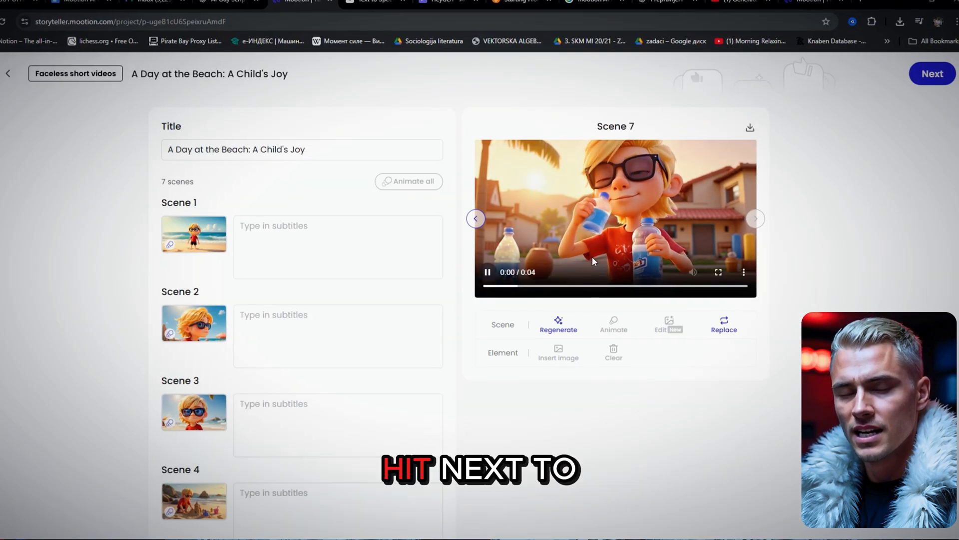
left_click(932, 74)
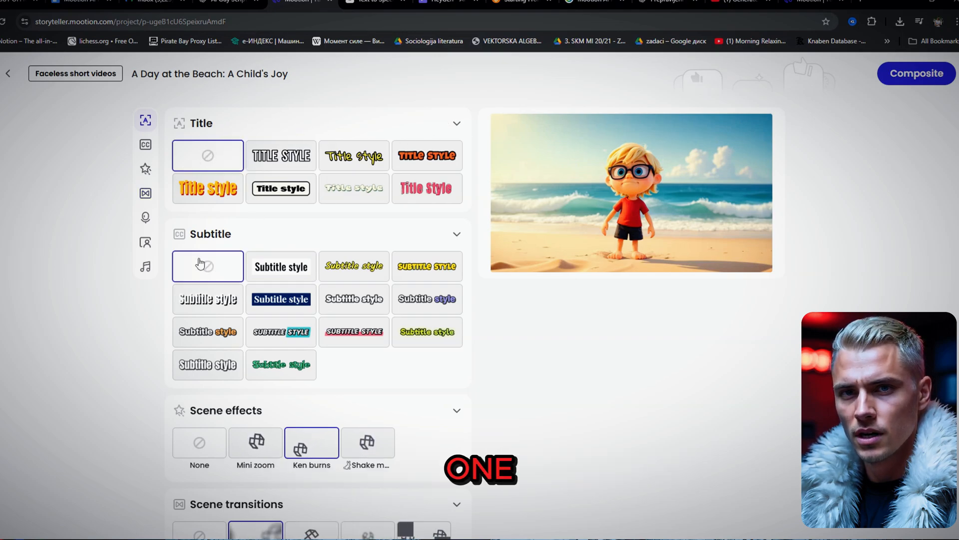
Scroll the AI Music list to pick Playful rebel, then jump back to the title settings.
scroll("down", 3)
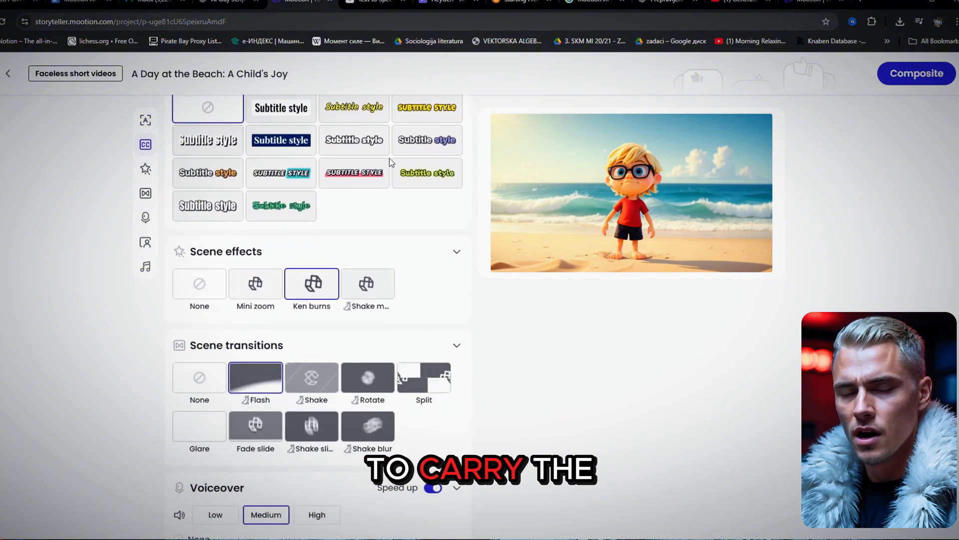
scroll("down", 3)
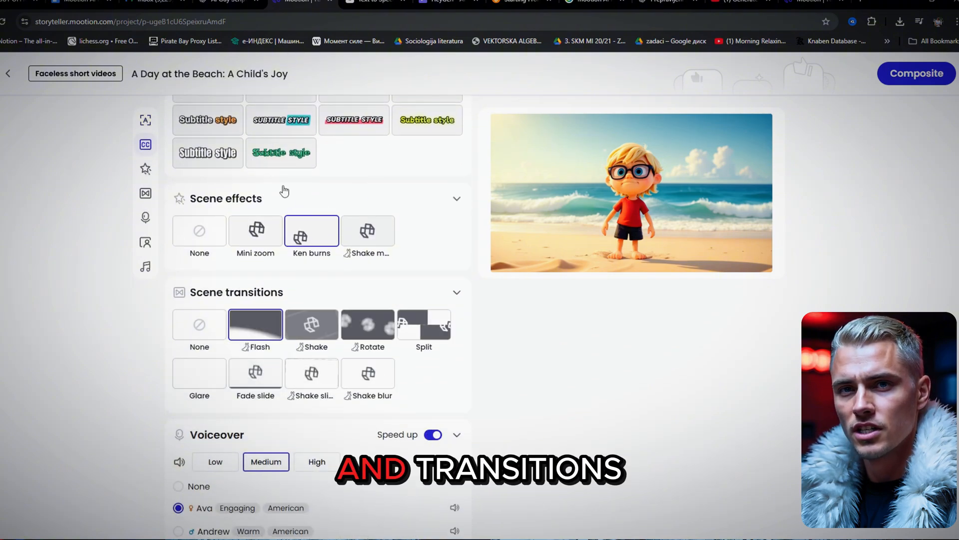
scroll("down", 3)
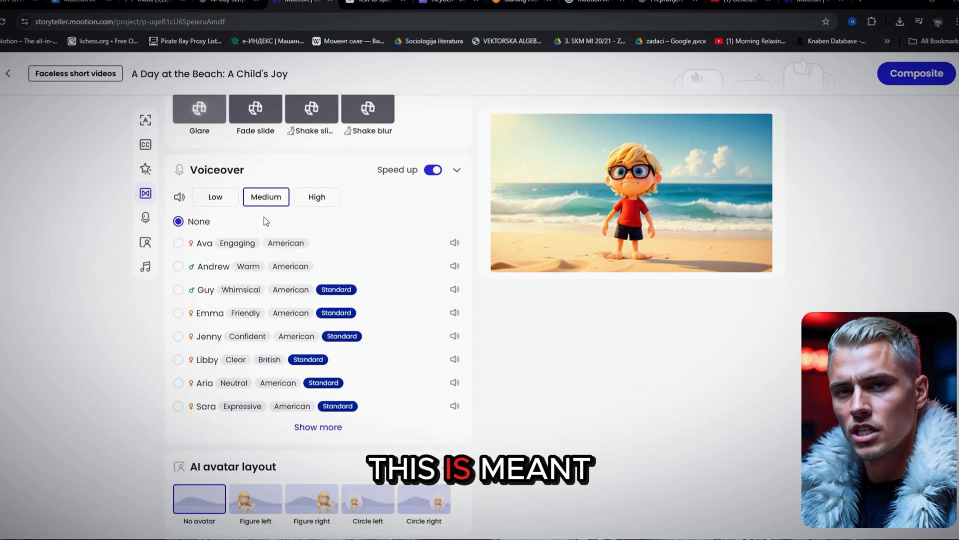
scroll("down", 3)
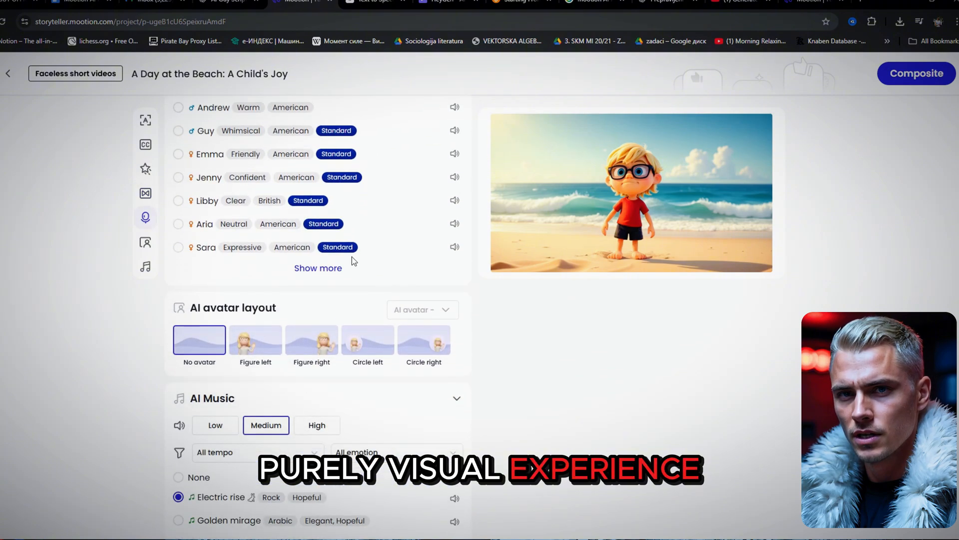
scroll("down", 3)
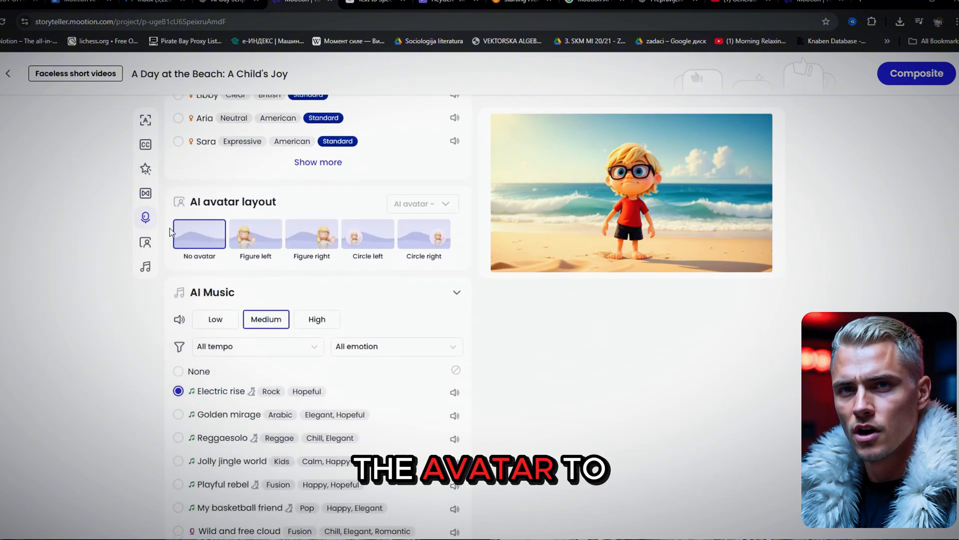
scroll("down", 3)
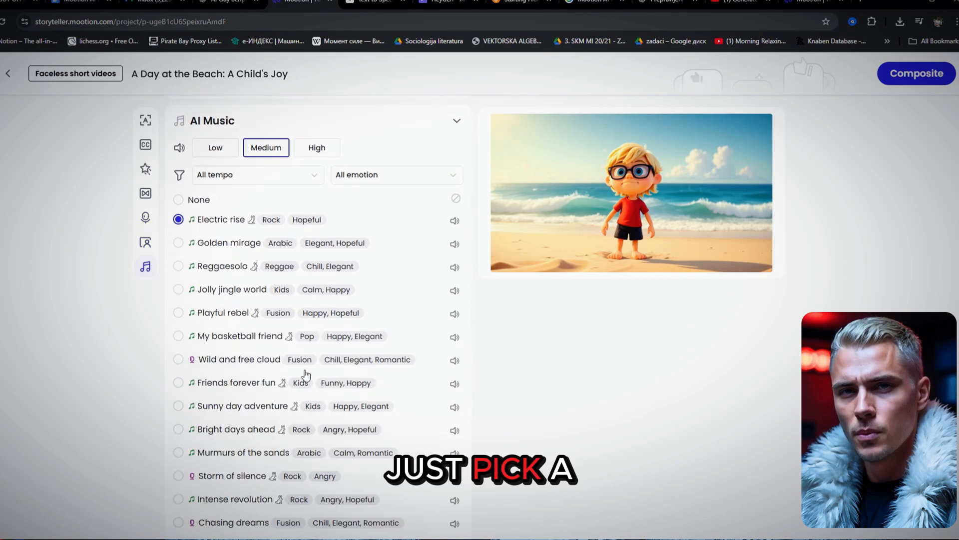
scroll("down", 3)
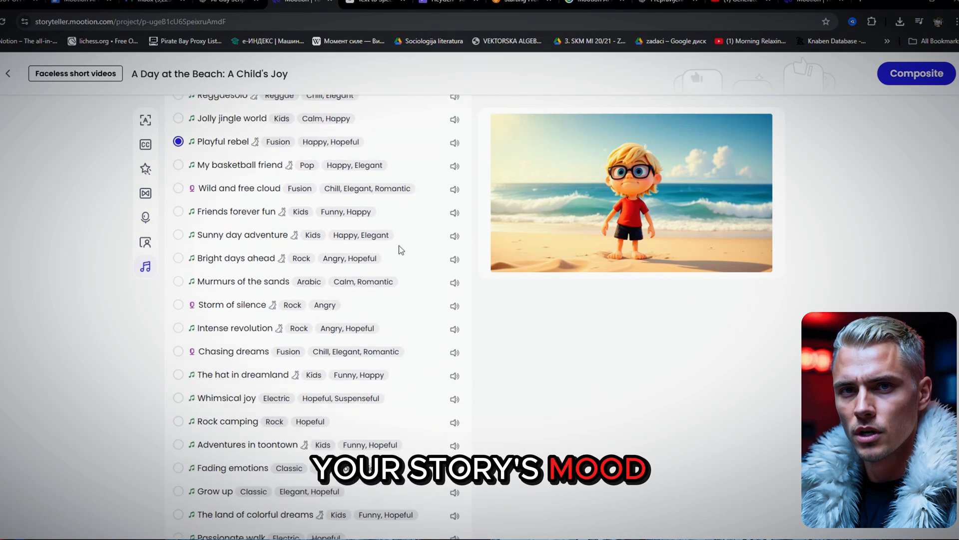
left_click(145, 120)
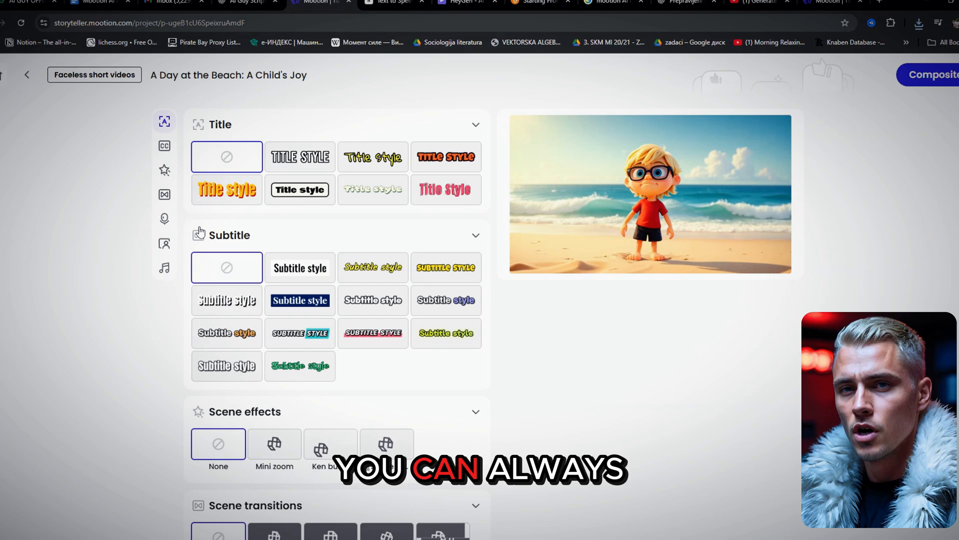
left_click(930, 75)
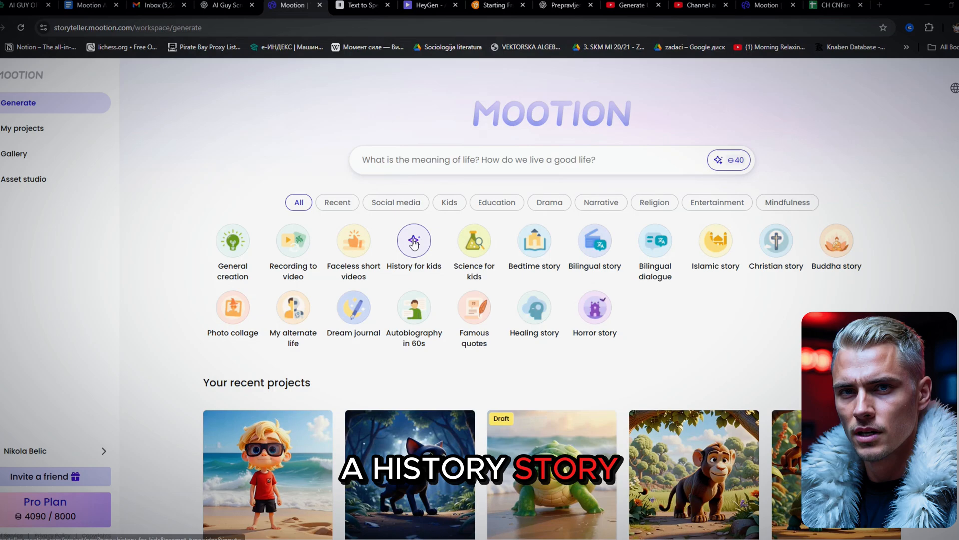
Generate a 9:16 painted History for kids story from 'Tell me the story about The rise and fall of the Roman Empire'.
left_click(413, 240)
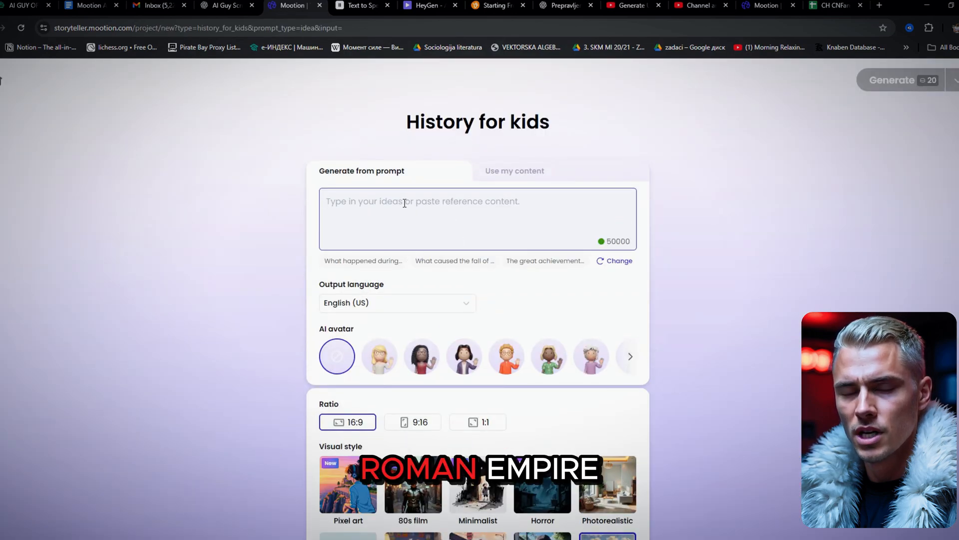
type("Tel")
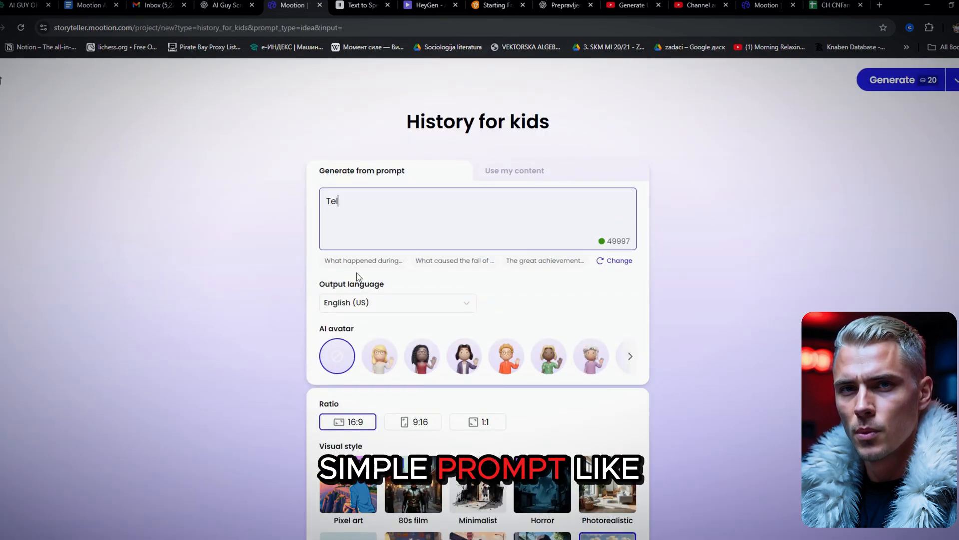
type("ell me the story about The ris")
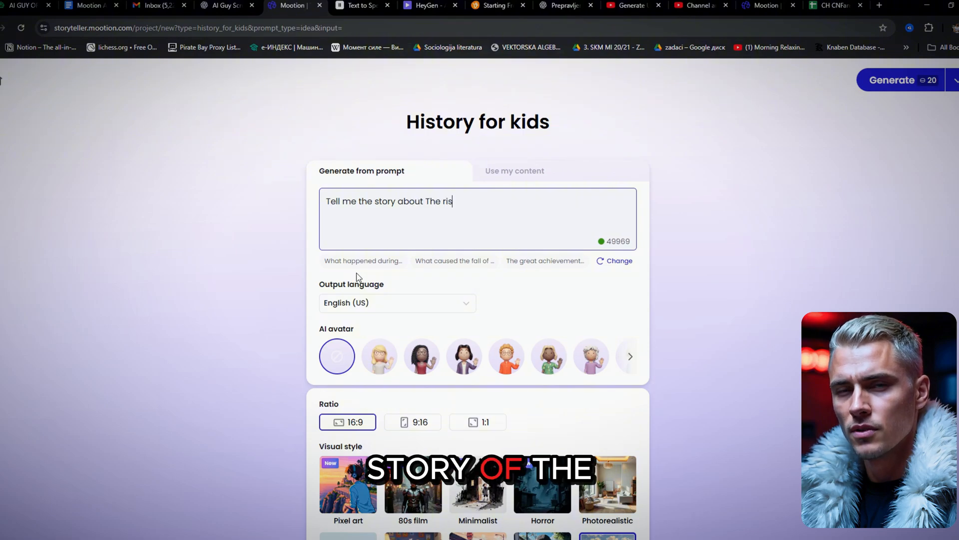
type("e and fall of the Roman Empire")
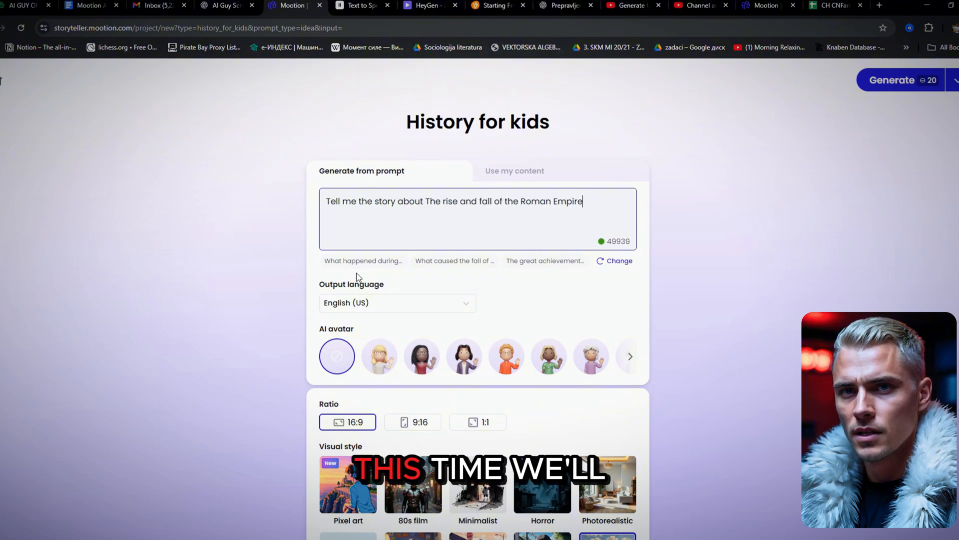
scroll("down", 3)
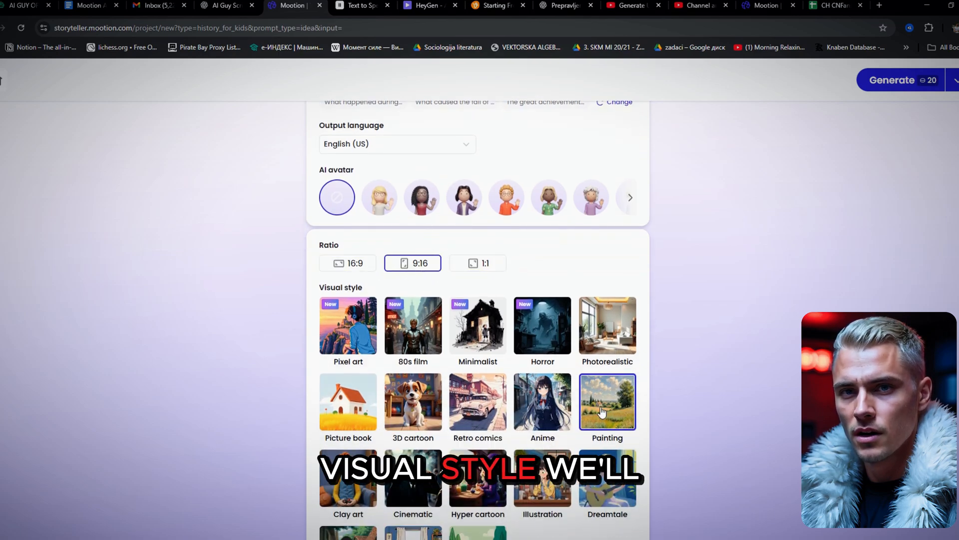
scroll("down", 3)
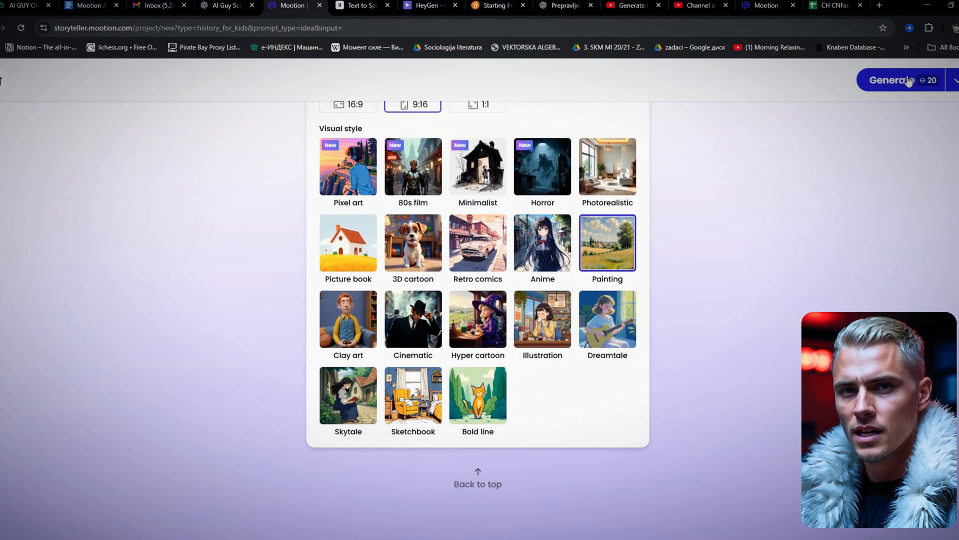
left_click(893, 80)
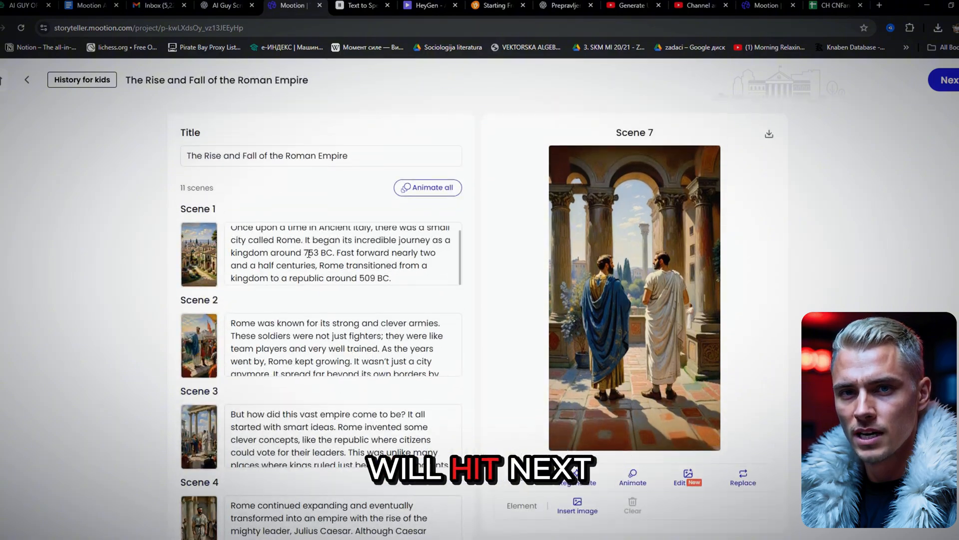
Advance from the script to video settings and set the title to none.
left_click(948, 79)
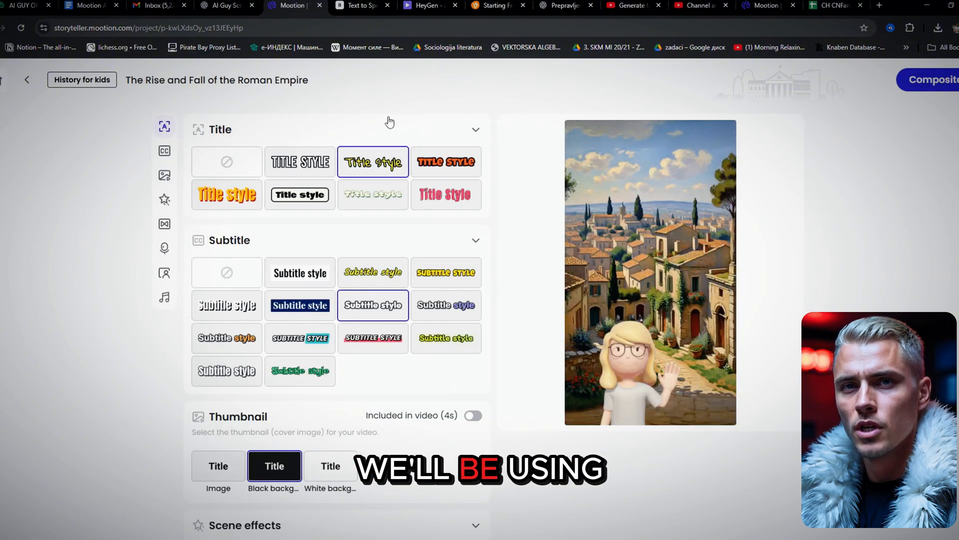
left_click(226, 161)
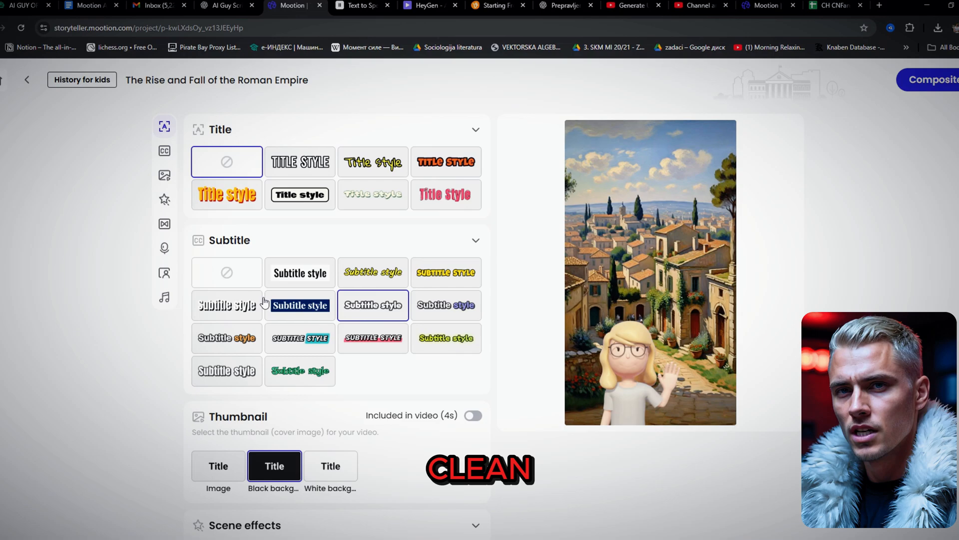
scroll("down", 3)
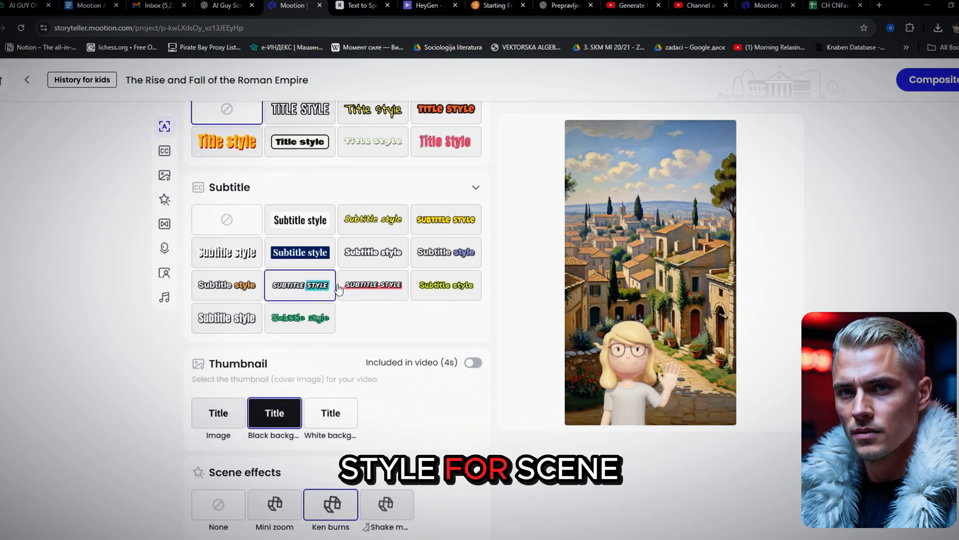
scroll("down", 3)
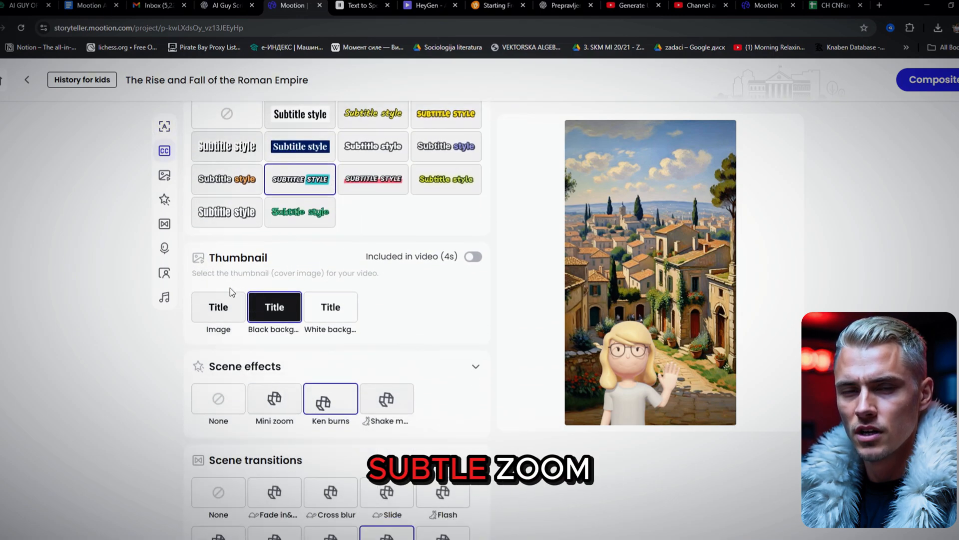
Work down the settings through subtitles, effects and avatar to low-volume Fading emotions music.
scroll("down", 3)
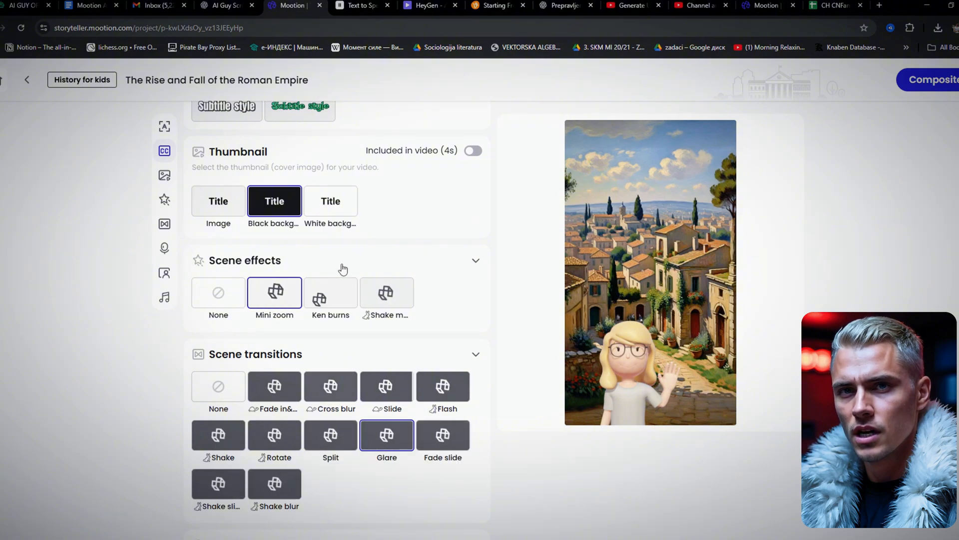
scroll("down", 3)
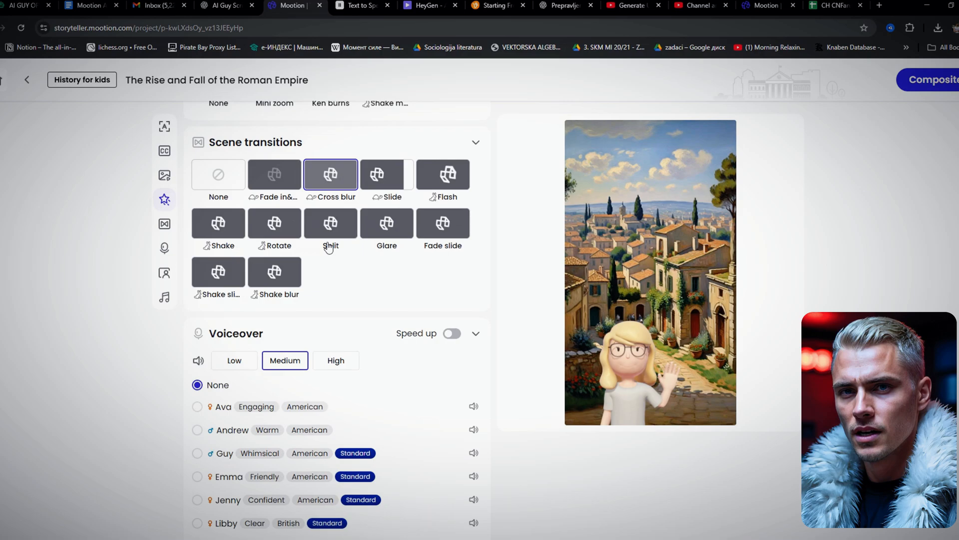
scroll("down", 3)
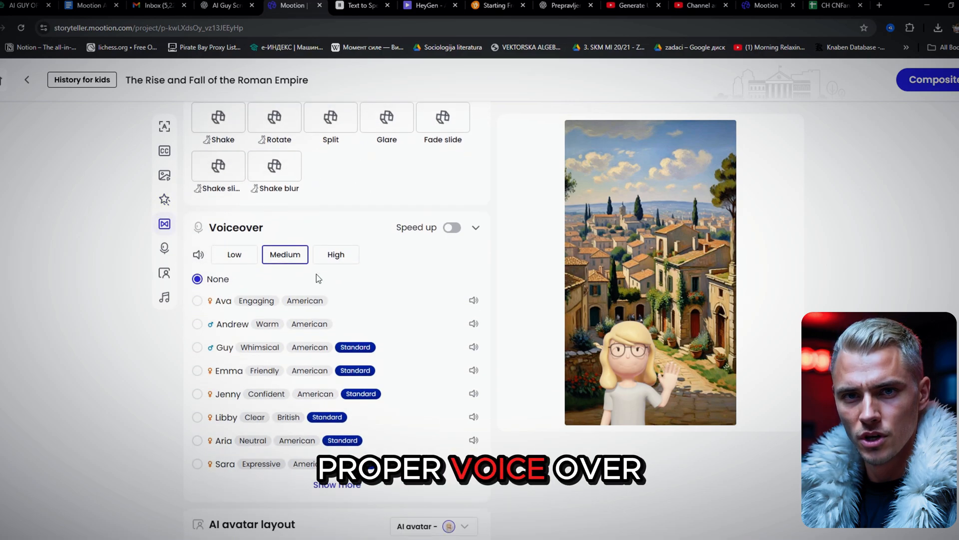
scroll("down", 3)
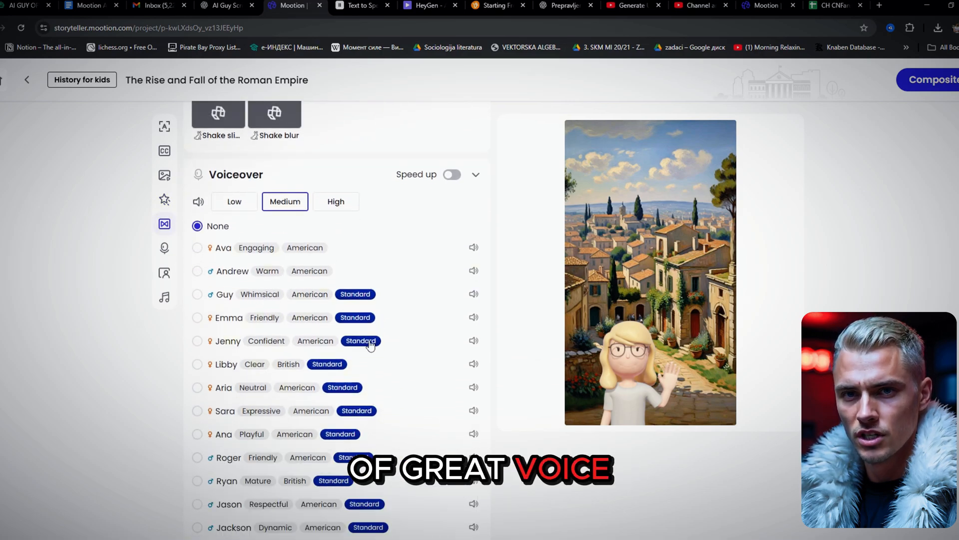
scroll("down", 3)
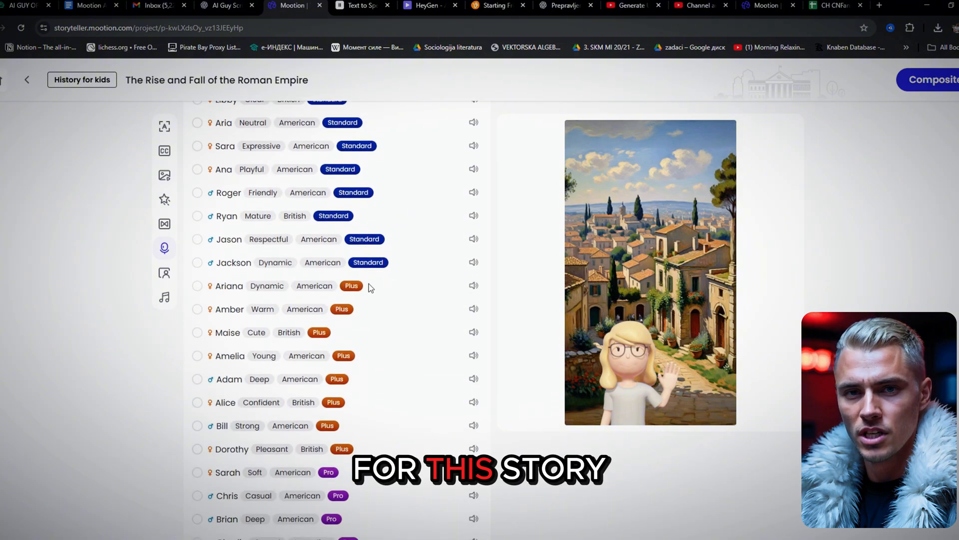
scroll("down", 3)
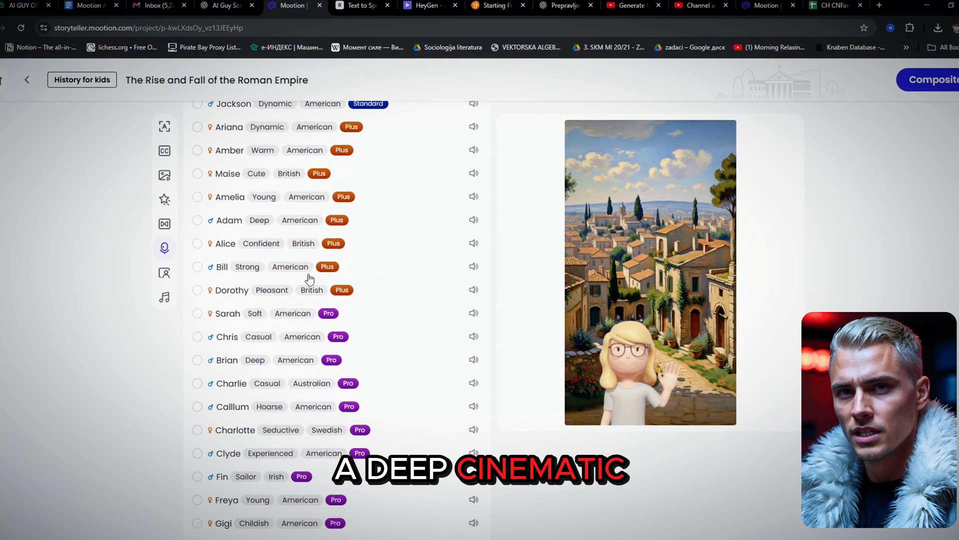
scroll("down", 3)
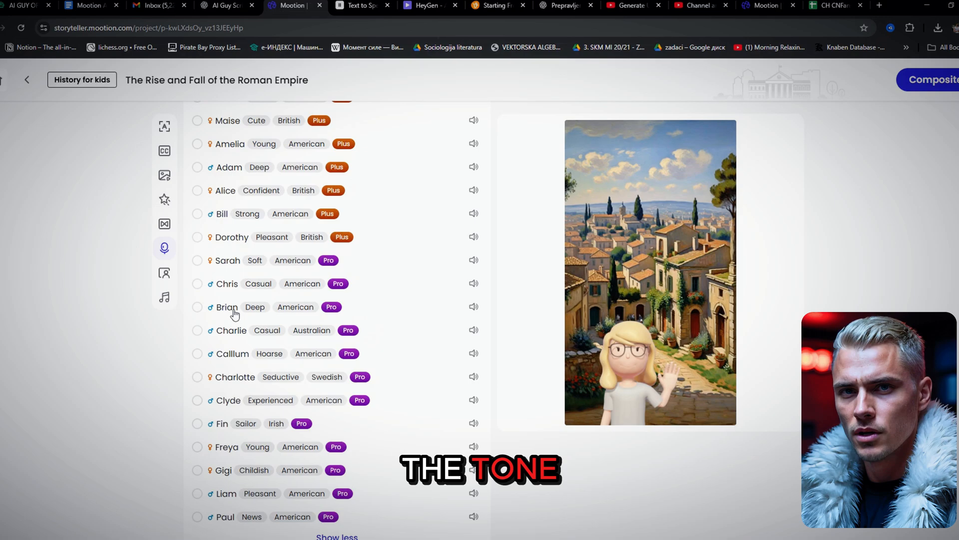
scroll("down", 3)
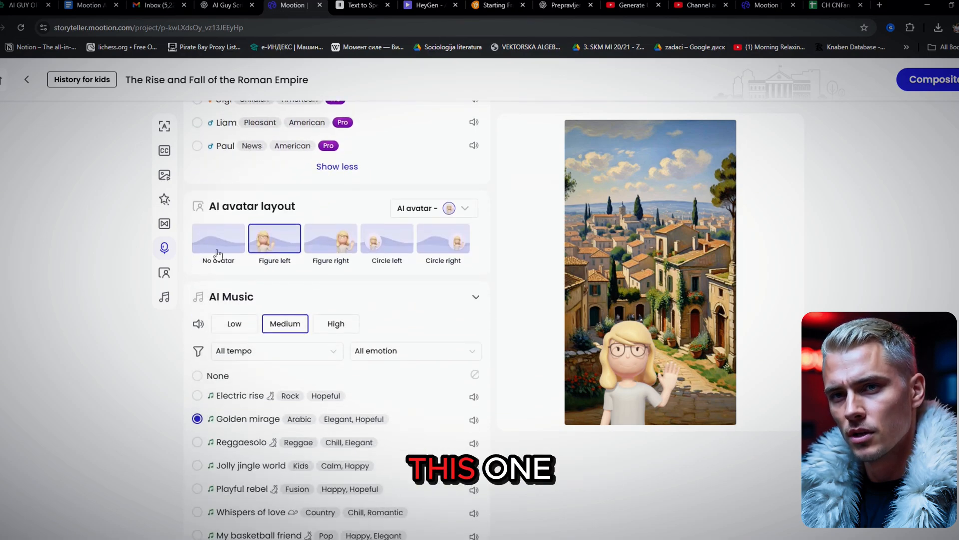
scroll("down", 3)
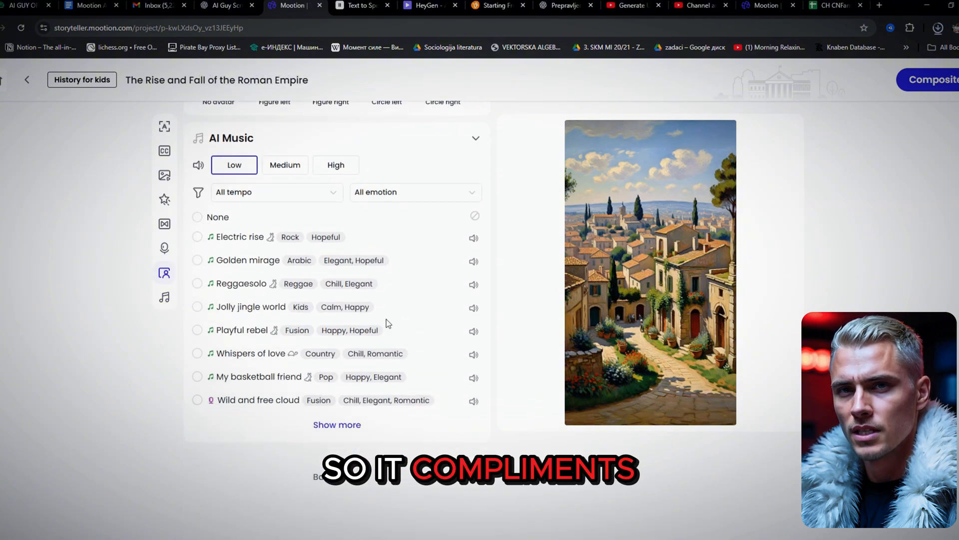
scroll("down", 3)
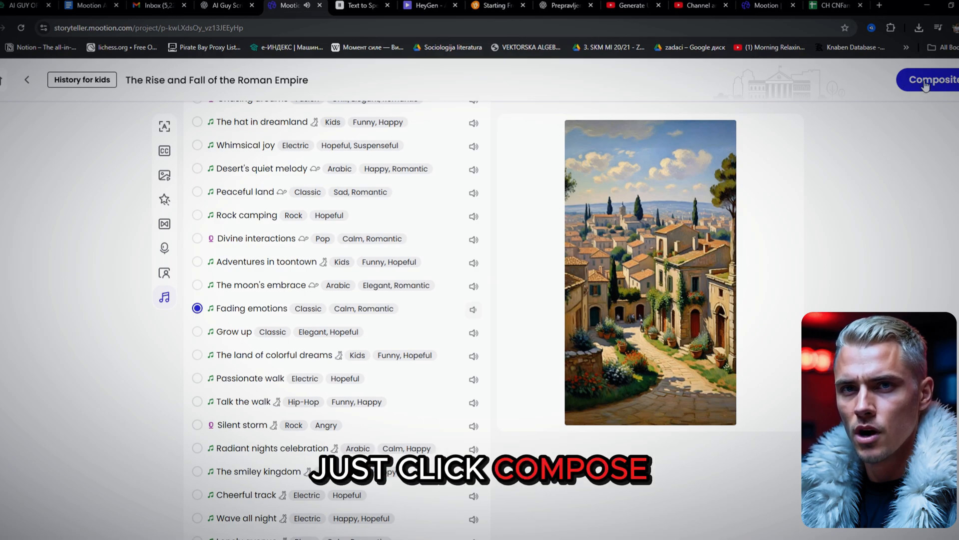
Composite the Roman Empire short video.
left_click(927, 79)
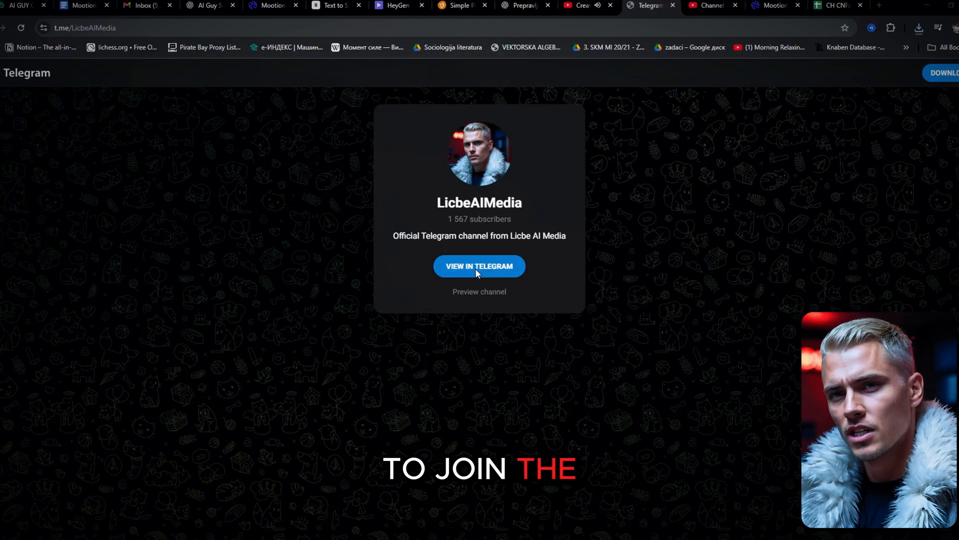
Open the LicbeAIMedia channel in the Telegram desktop app via View in Telegram.
left_click(479, 265)
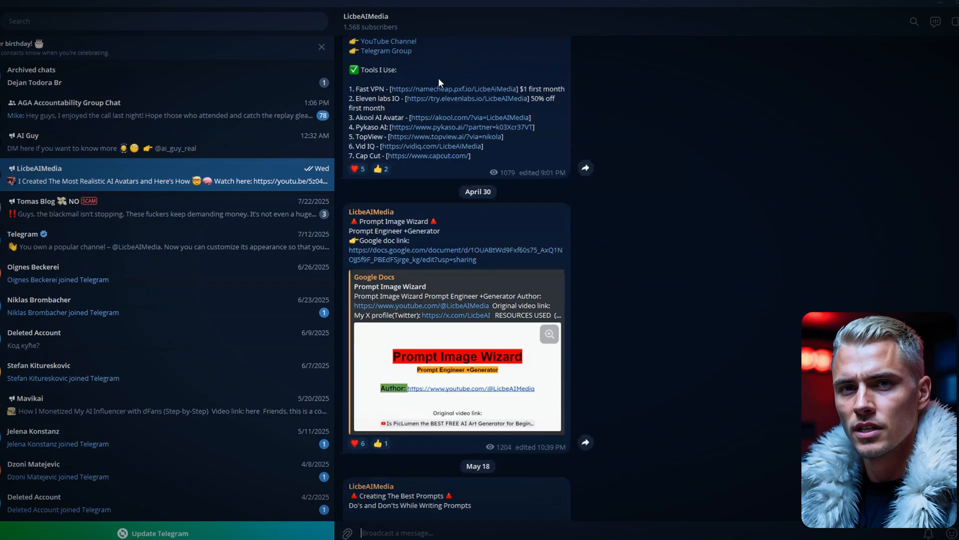